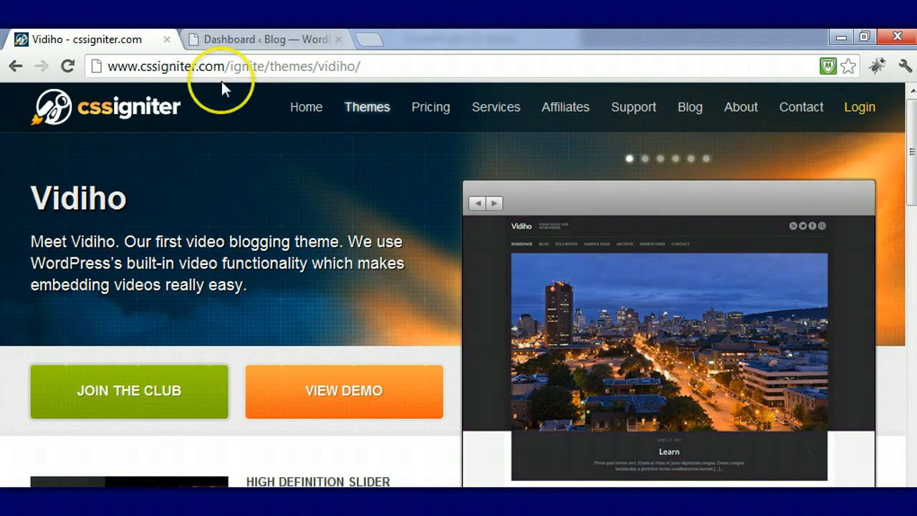
# Switch between the cssigniter.com theme page and the blog's admin dashboard, ending on the dashboard
pyautogui.click(260, 40)
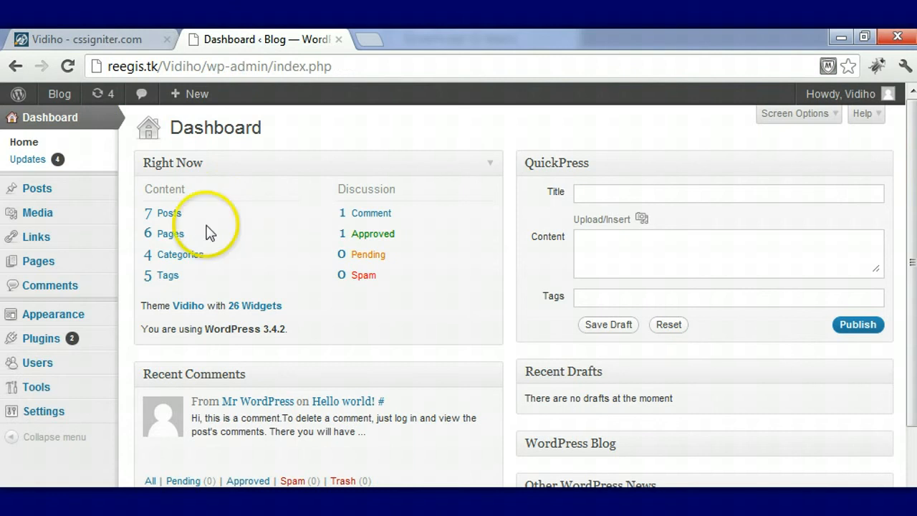
pyautogui.click(86, 40)
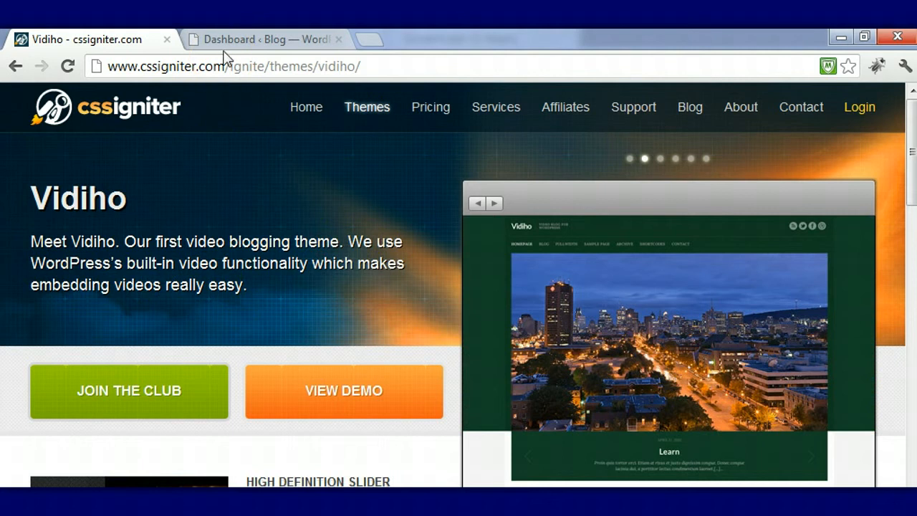
pyautogui.click(265, 40)
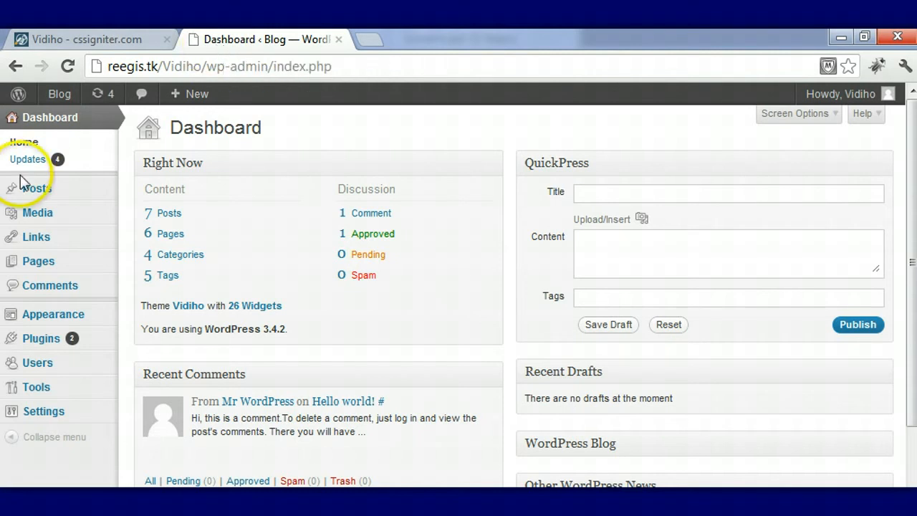
pyautogui.moveTo(46, 308)
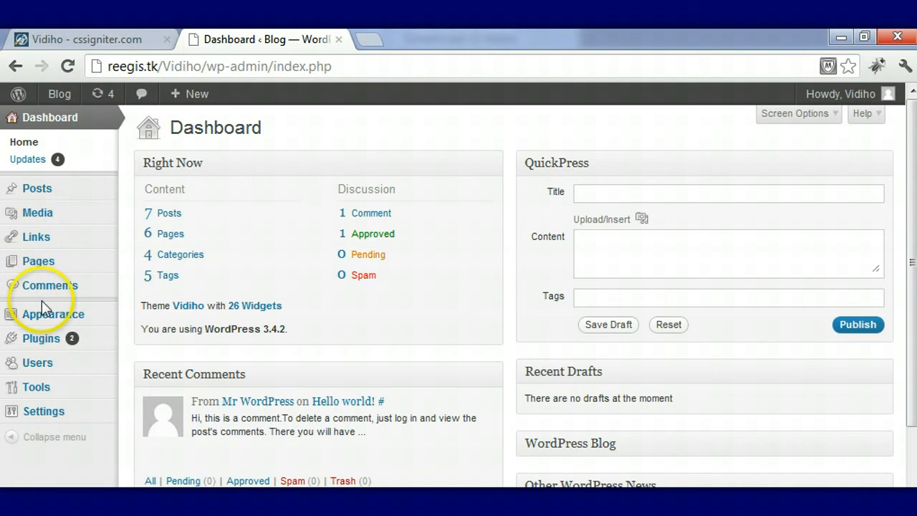
# Go to Appearance > Themes and switch to the Install Themes view
pyautogui.click(52, 314)
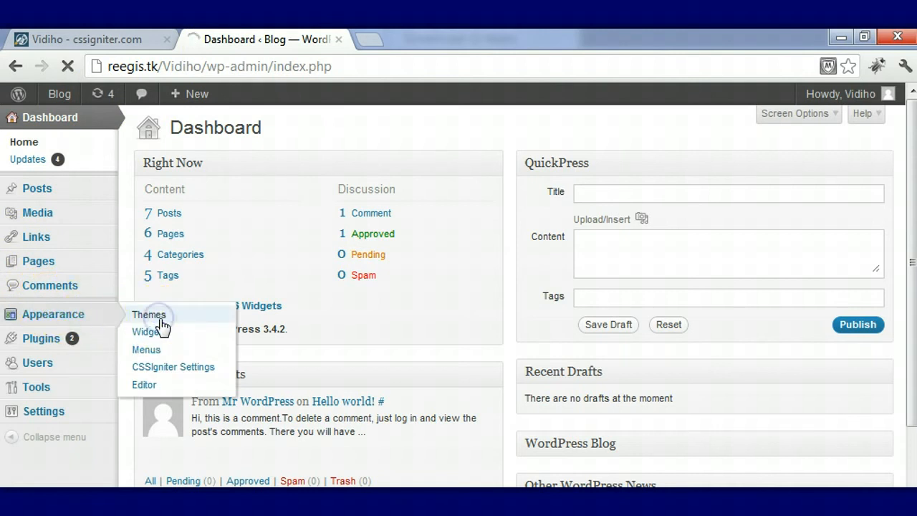
pyautogui.click(149, 315)
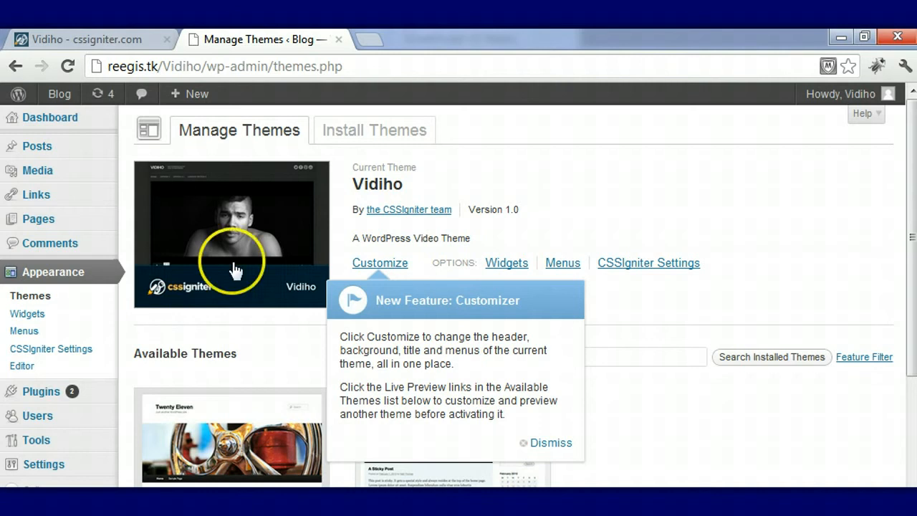
pyautogui.click(374, 129)
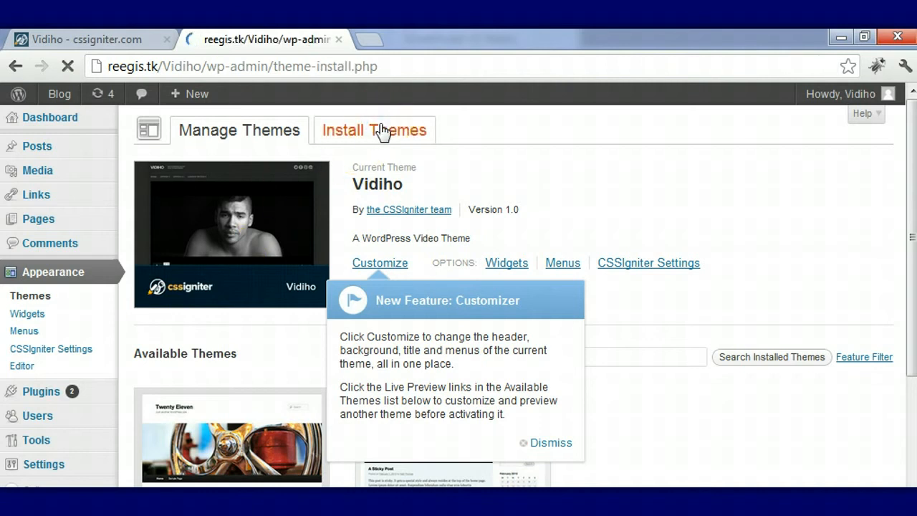
pyautogui.click(384, 129)
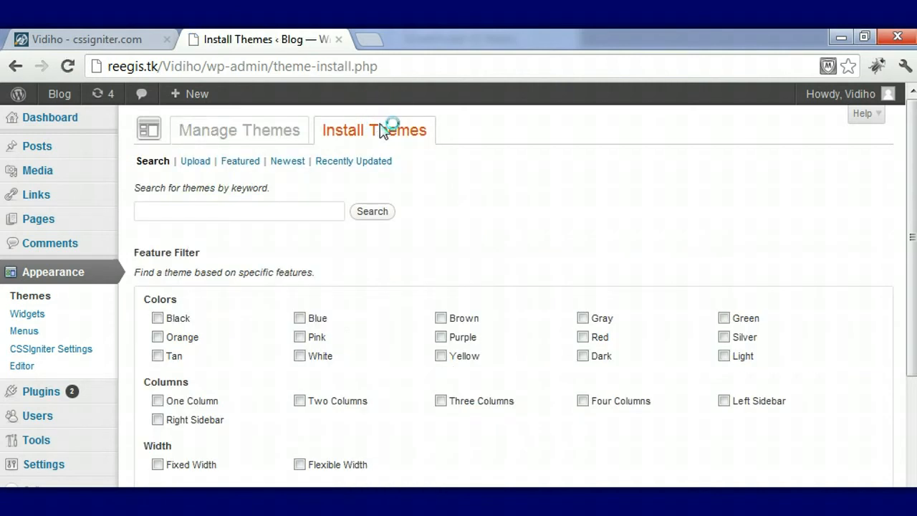
# Bring up the theme .zip upload form and start browsing for a file
pyautogui.click(195, 160)
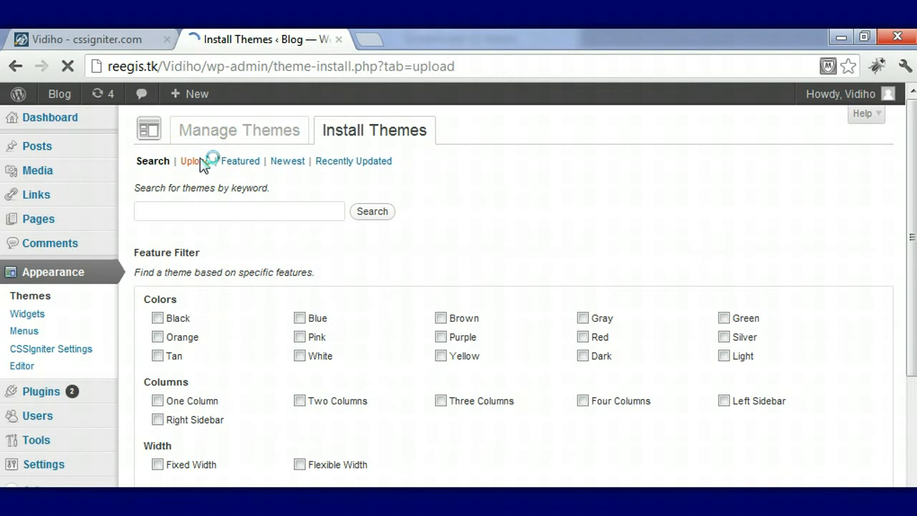
pyautogui.click(192, 160)
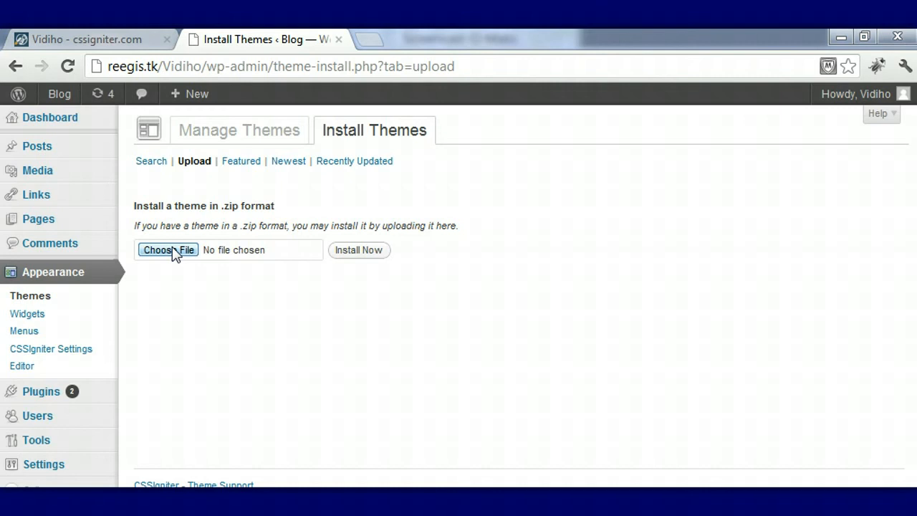
pyautogui.click(168, 249)
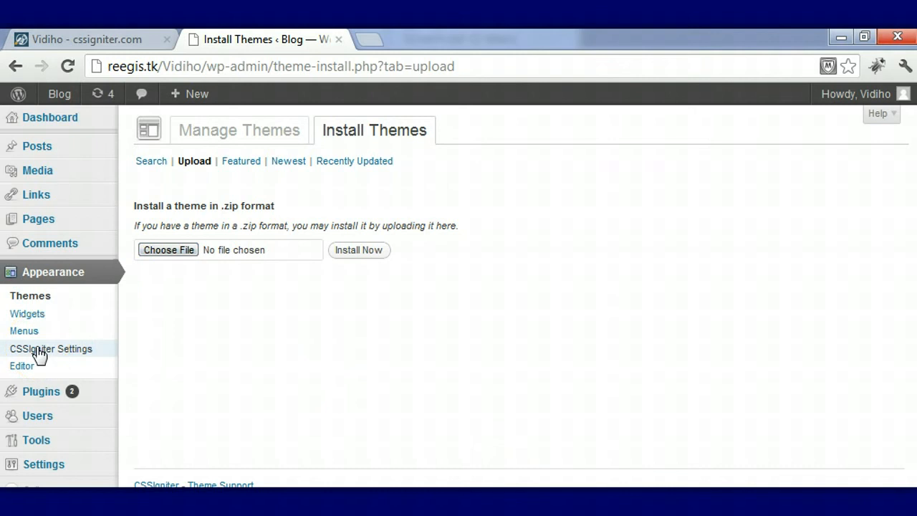
# Go to Appearance > CSSIgniter Settings and view the Vidiho option sections
pyautogui.click(51, 349)
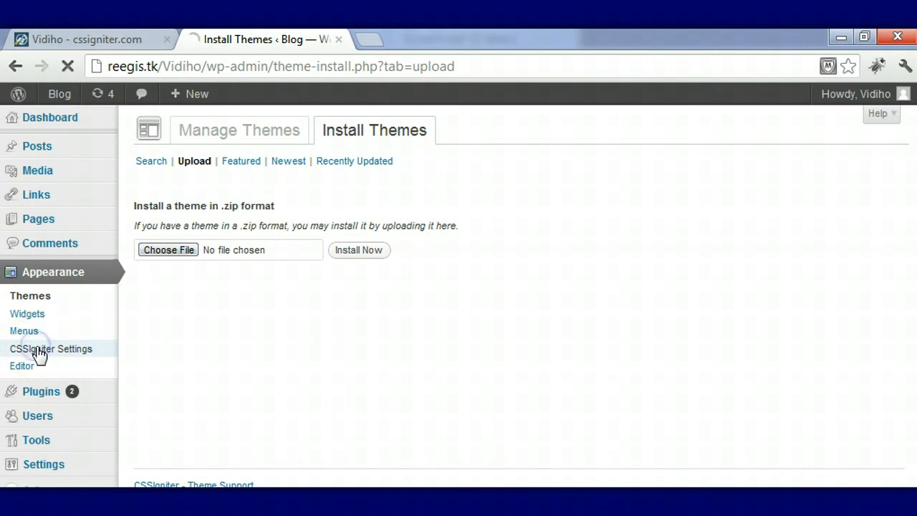
pyautogui.click(50, 349)
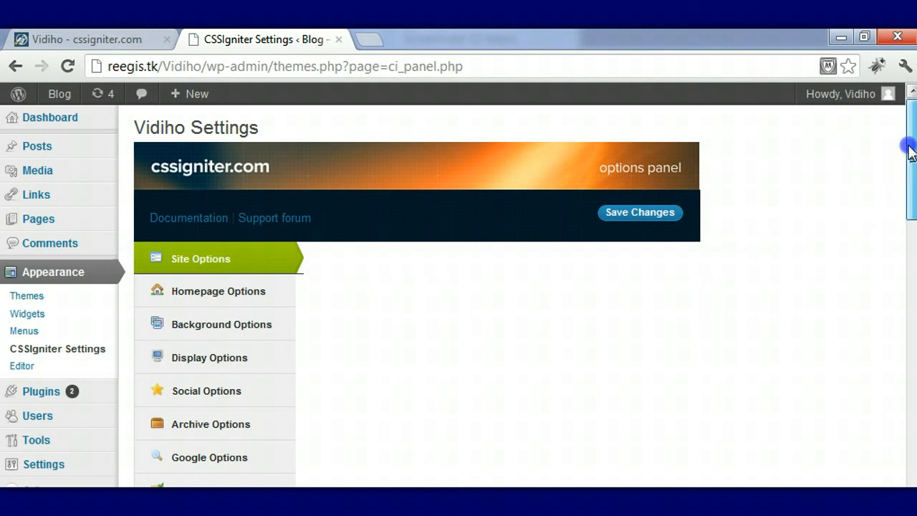
pyautogui.scroll(-3)
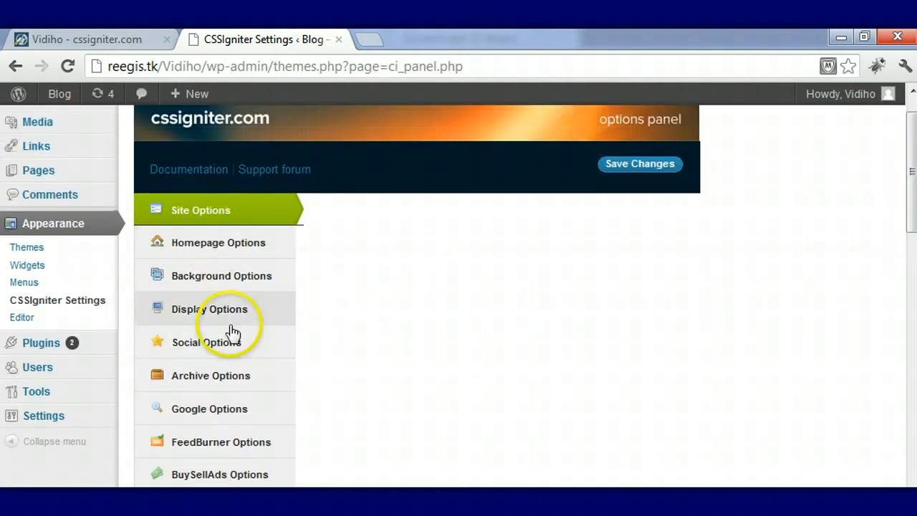
pyautogui.moveTo(418, 234)
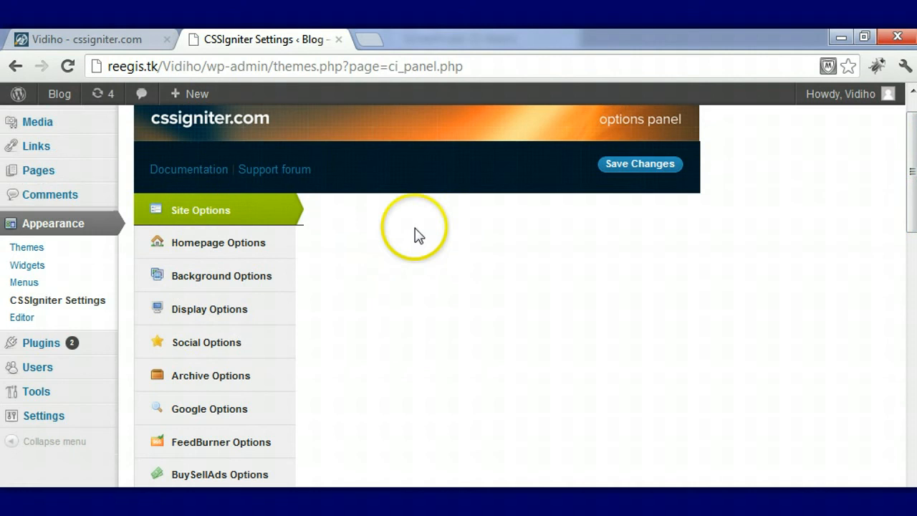
pyautogui.moveTo(559, 289)
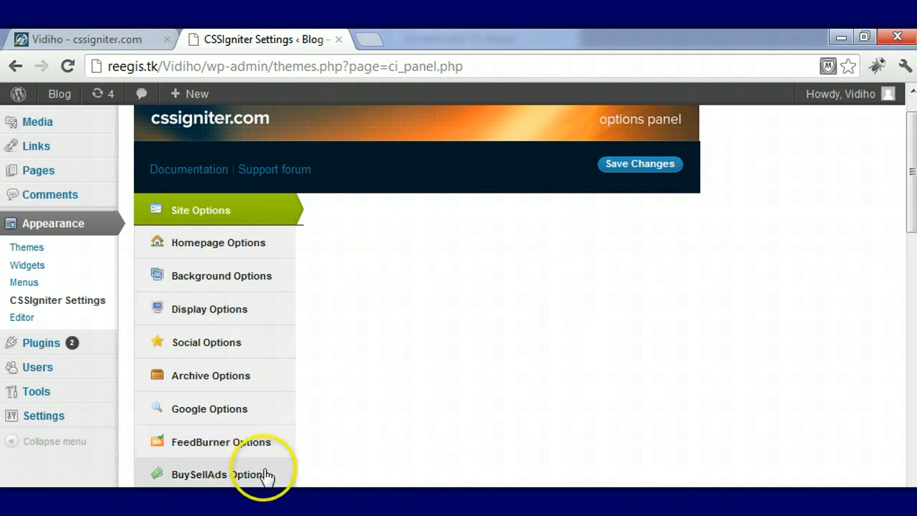
pyautogui.moveTo(699, 146)
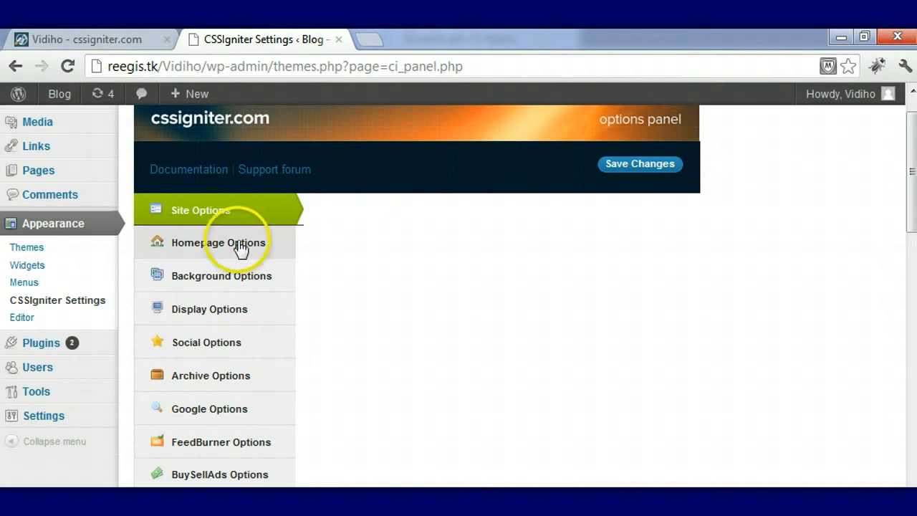
# Browse the Site Options section and reload the theme settings page
pyautogui.click(217, 244)
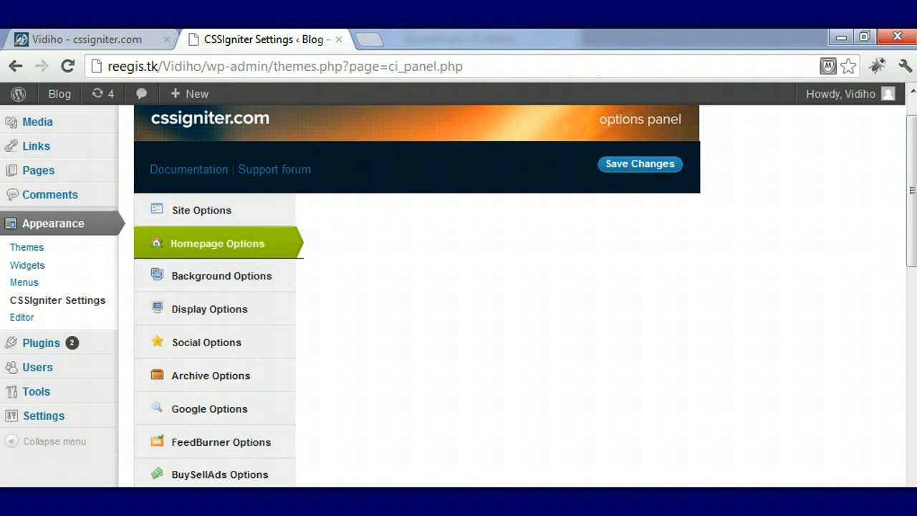
pyautogui.scroll(-3)
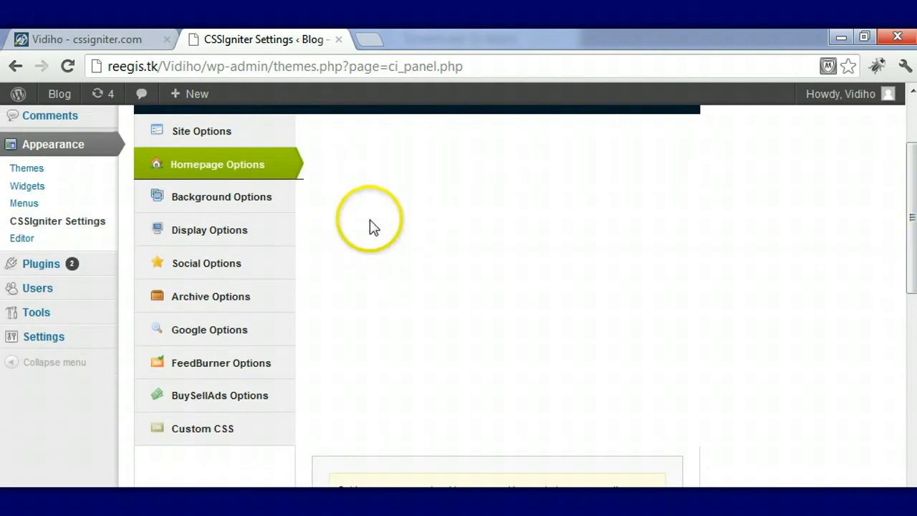
pyautogui.moveTo(914, 269)
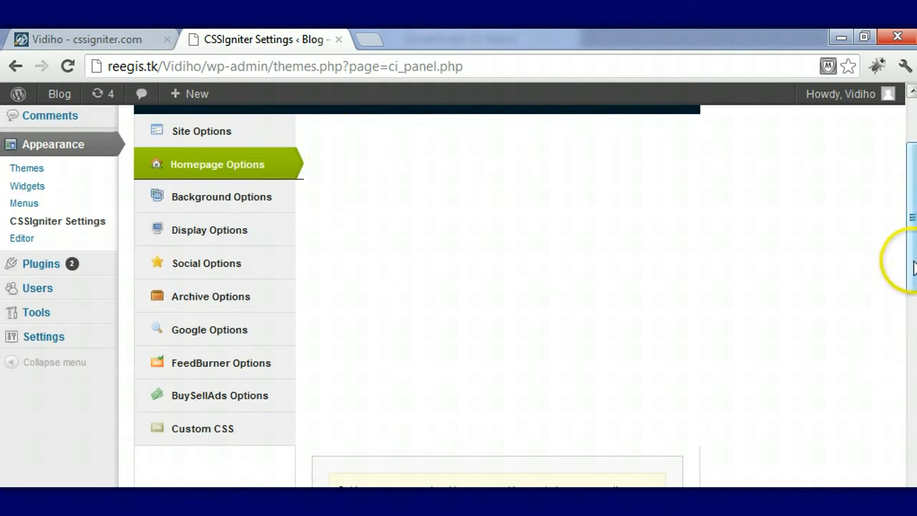
pyautogui.scroll(-3)
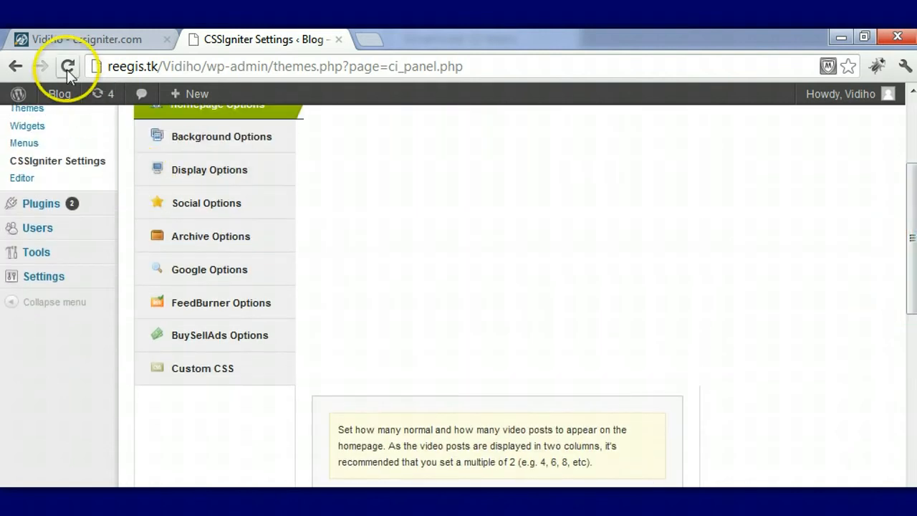
pyautogui.click(68, 66)
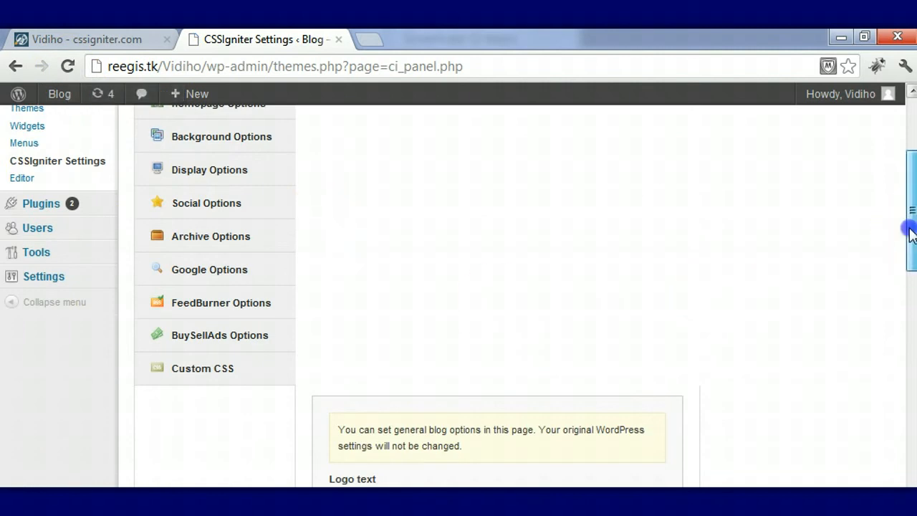
pyautogui.scroll(3)
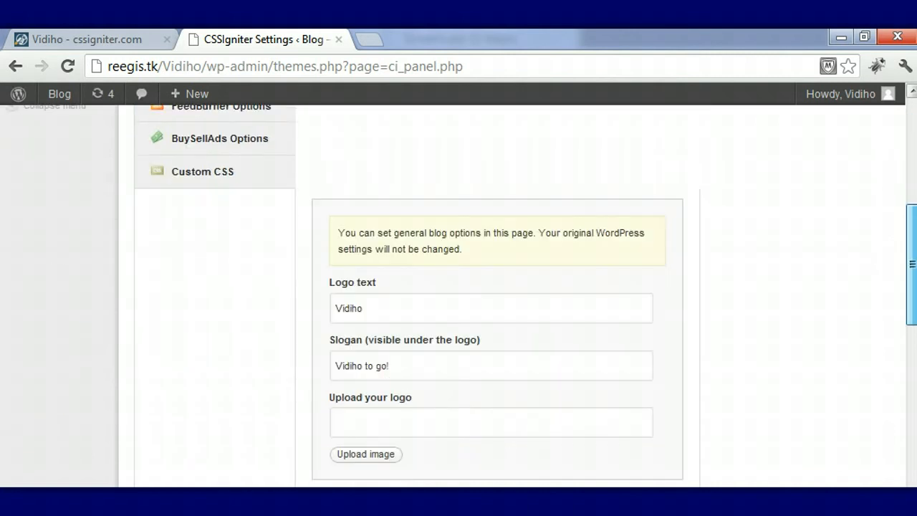
pyautogui.scroll(-3)
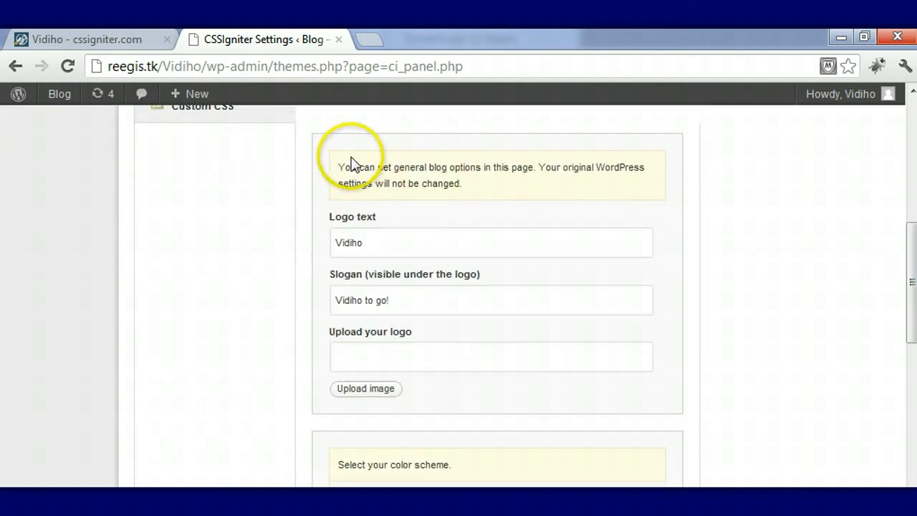
pyautogui.moveTo(427, 209)
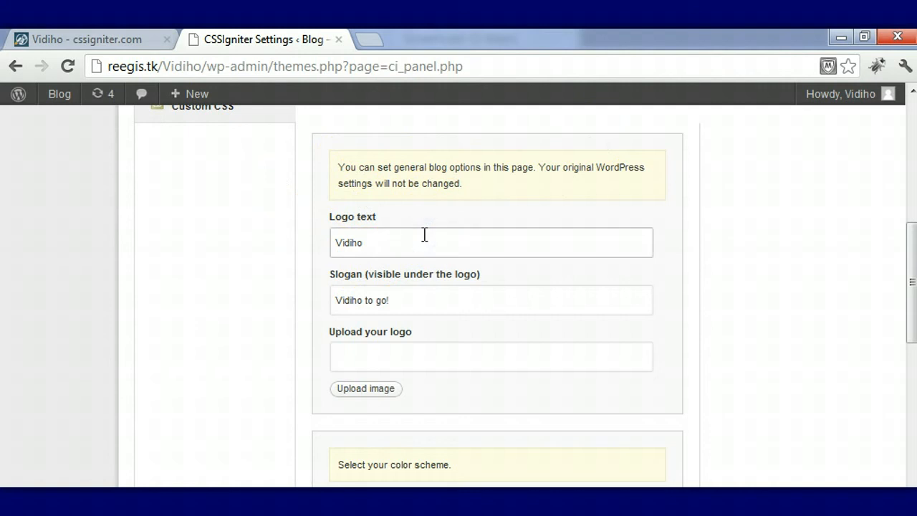
# Edit the slogan under the logo to read "Vidiho to go!"
pyautogui.click(444, 297)
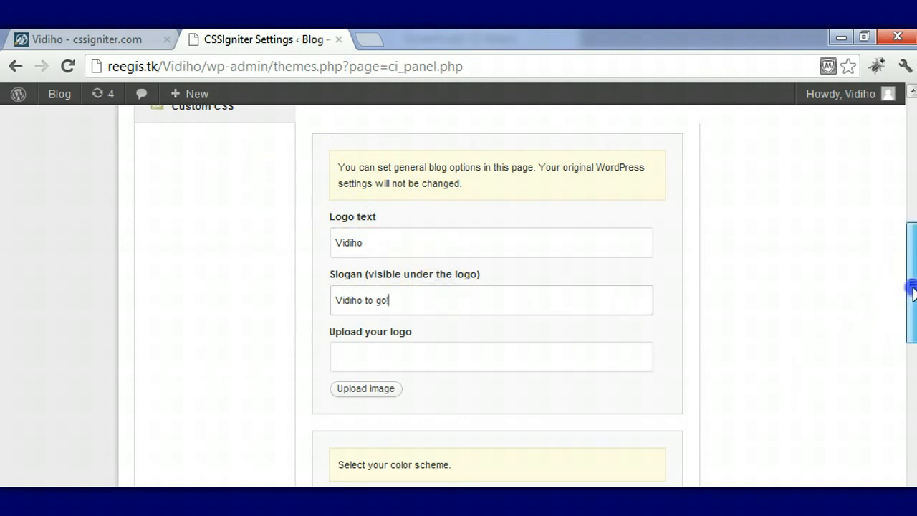
pyautogui.scroll(-3)
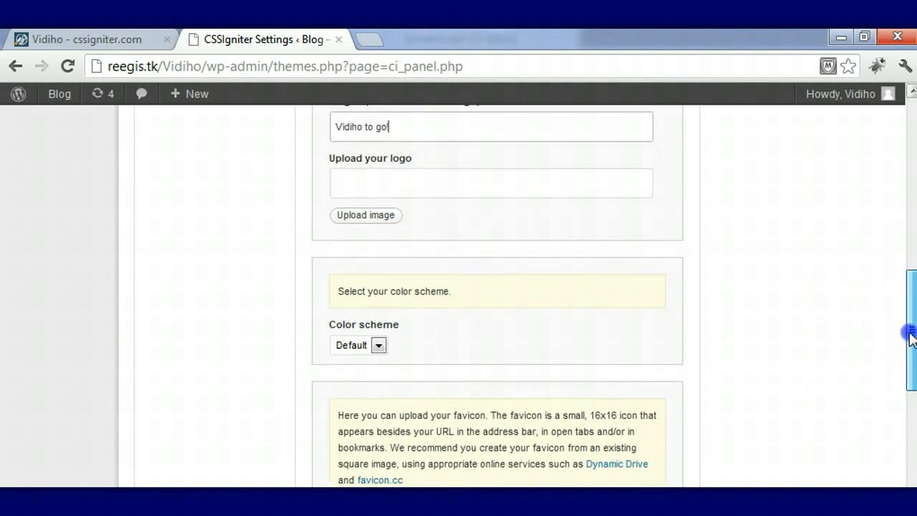
pyautogui.scroll(3)
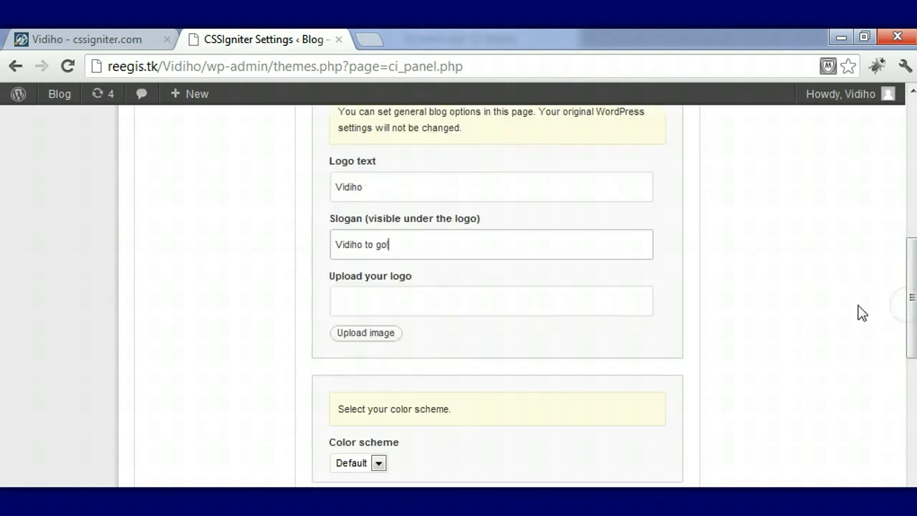
pyautogui.moveTo(346, 338)
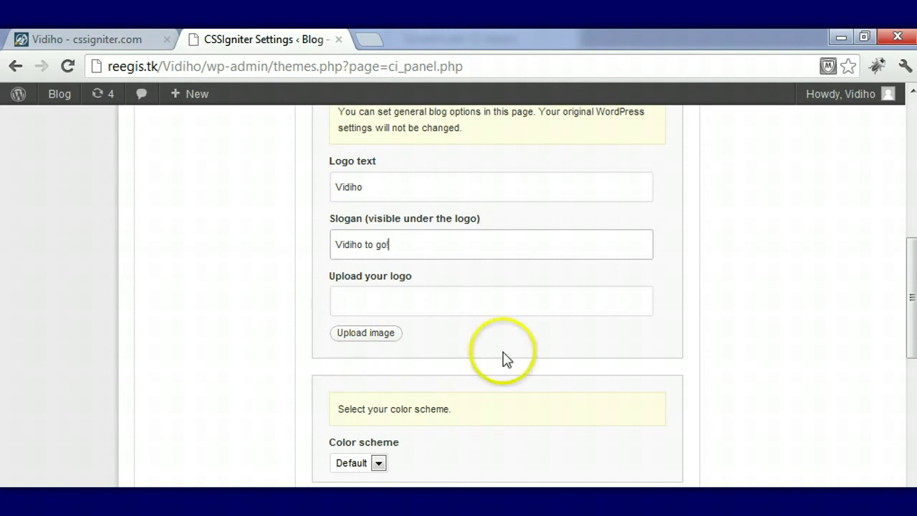
pyautogui.scroll(-3)
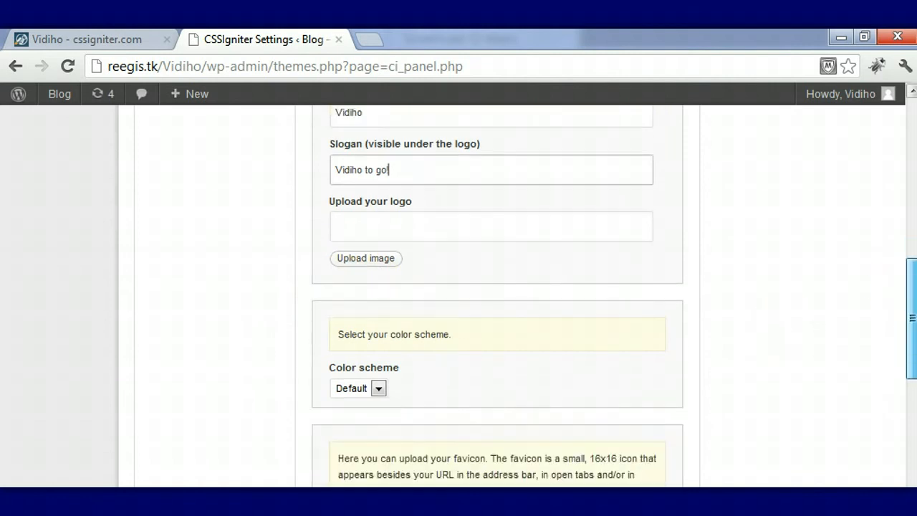
pyautogui.click(357, 388)
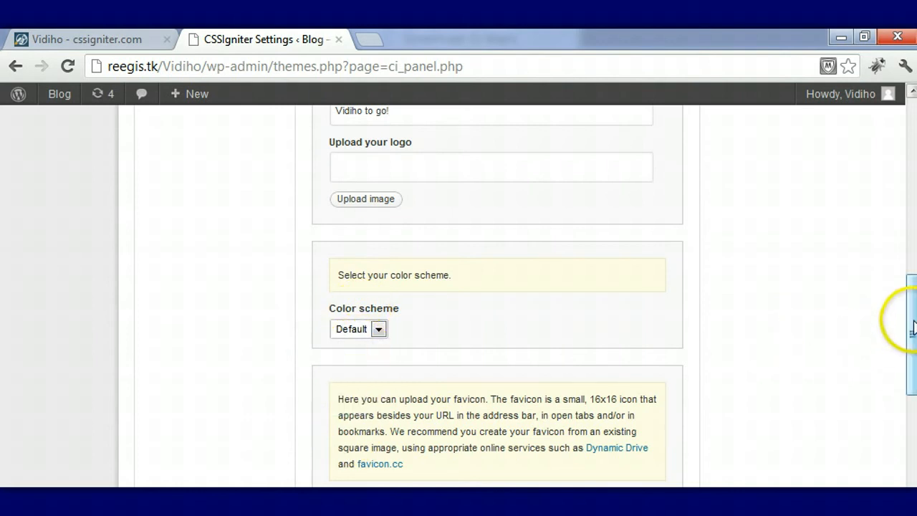
# Look over the logo, color scheme, favicon and sample-content options
pyautogui.scroll(-3)
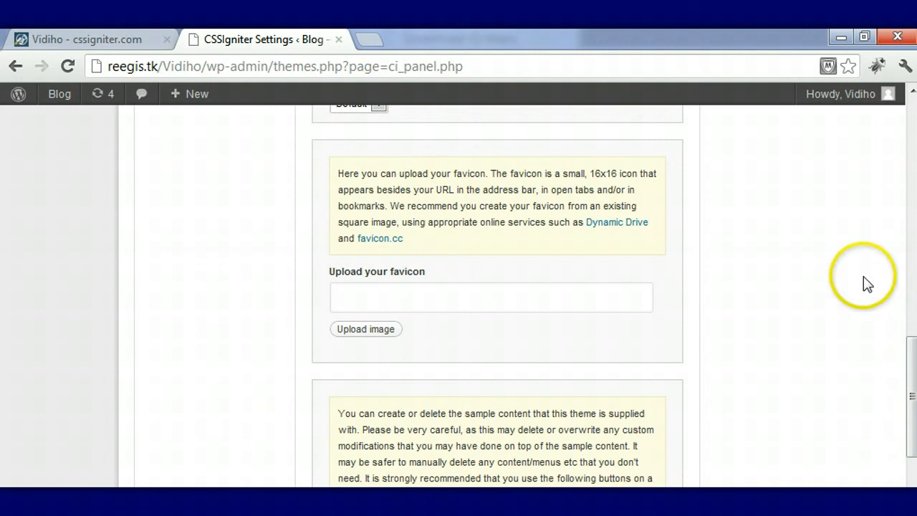
pyautogui.moveTo(221, 261)
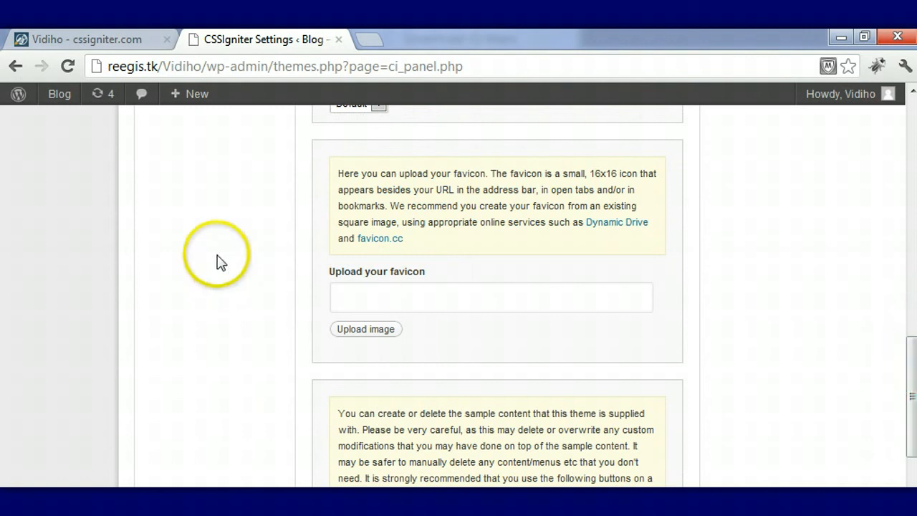
pyautogui.moveTo(447, 165)
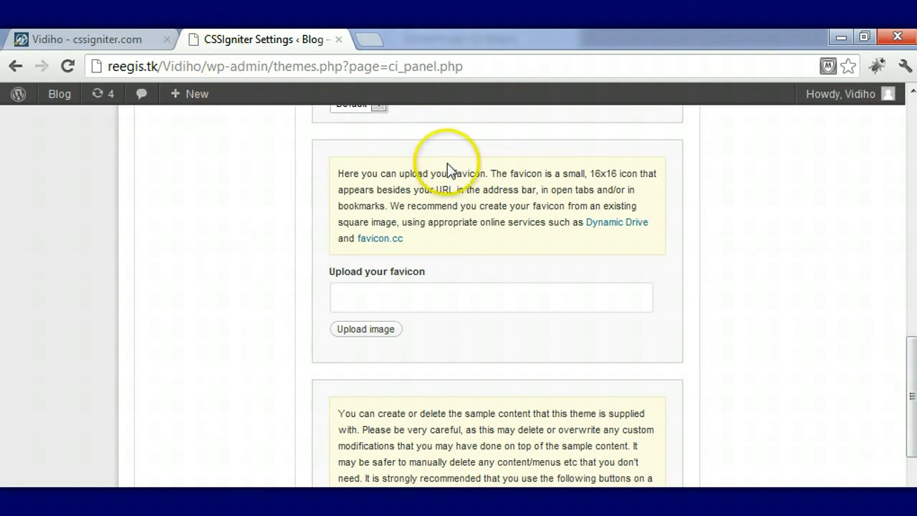
pyautogui.scroll(-3)
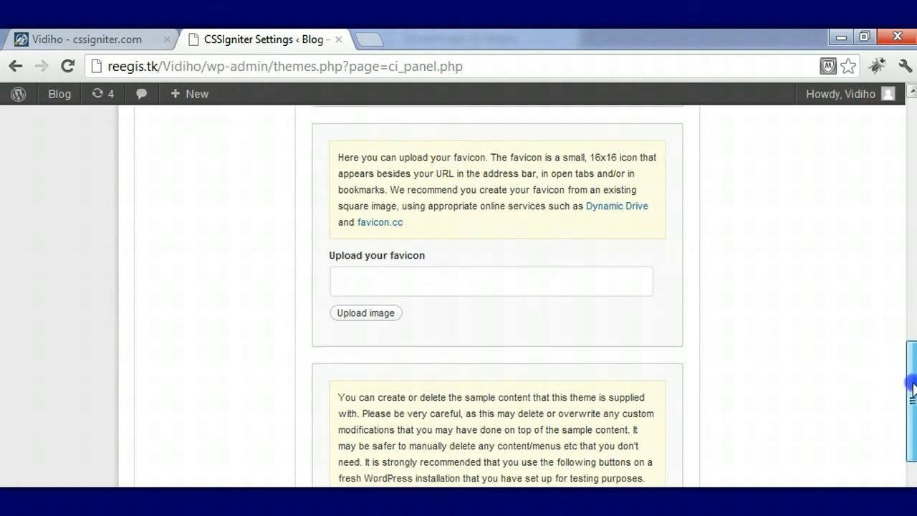
pyautogui.scroll(-3)
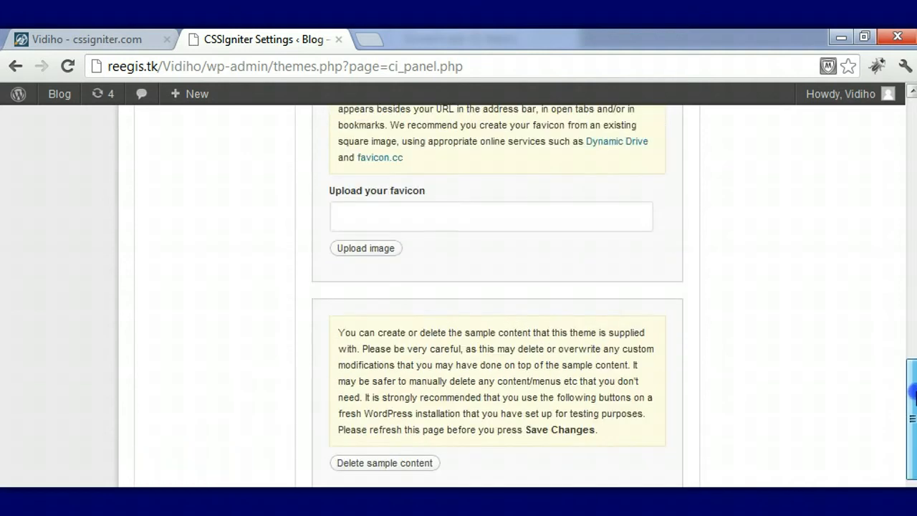
pyautogui.scroll(3)
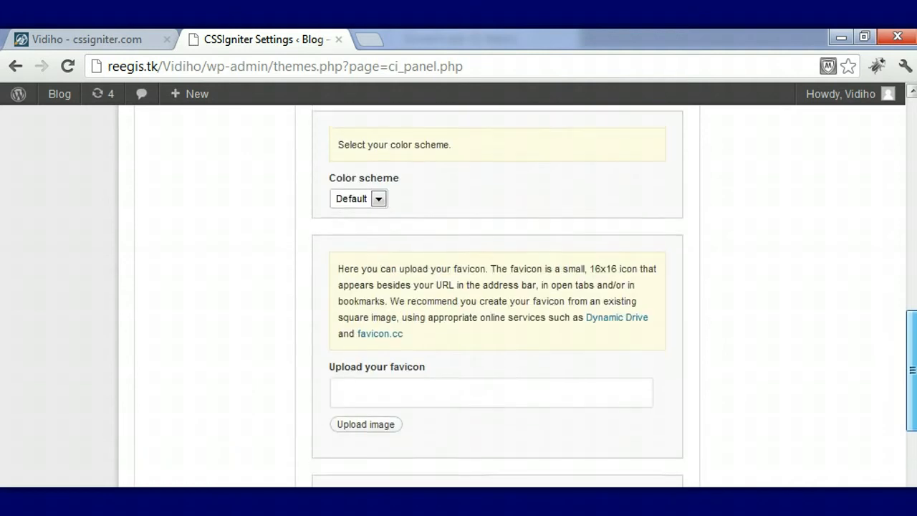
pyautogui.scroll(-3)
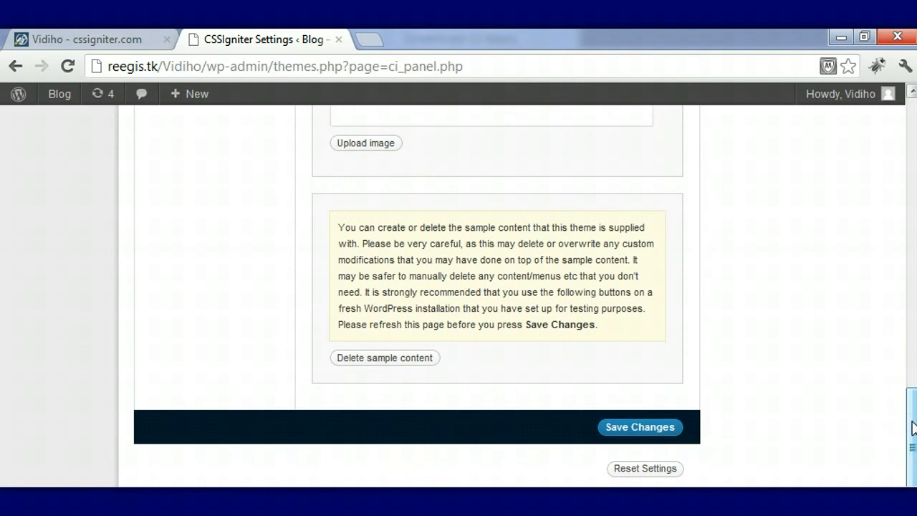
pyautogui.moveTo(670, 396)
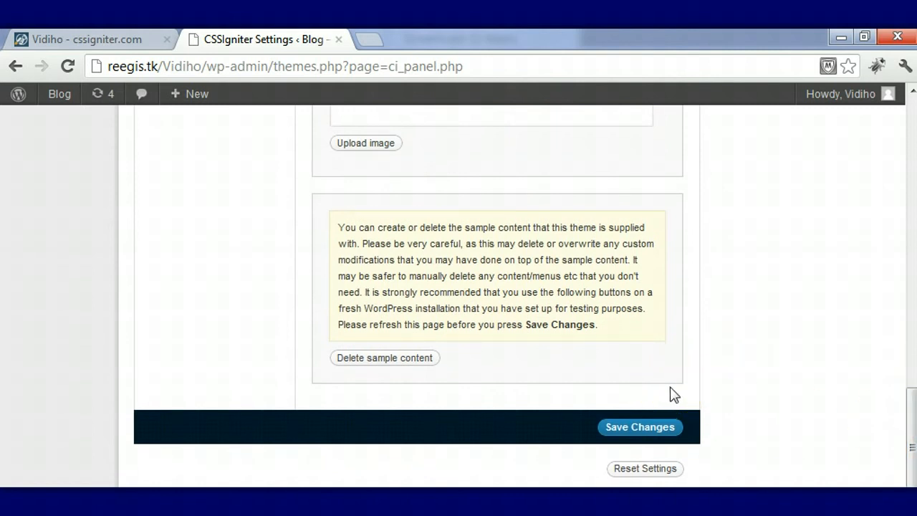
pyautogui.moveTo(272, 314)
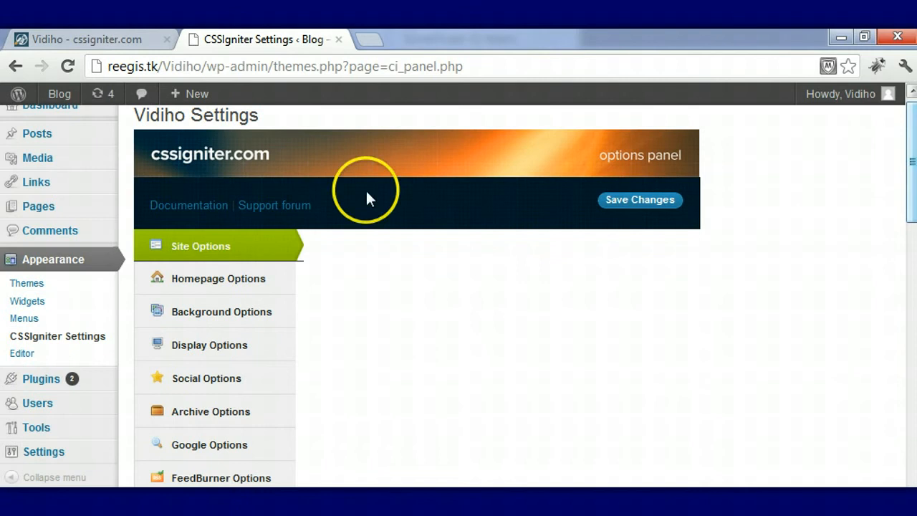
# In Homepage Options try other normal-post counts, then keep 4 video posts and 3 normal posts
pyautogui.click(228, 277)
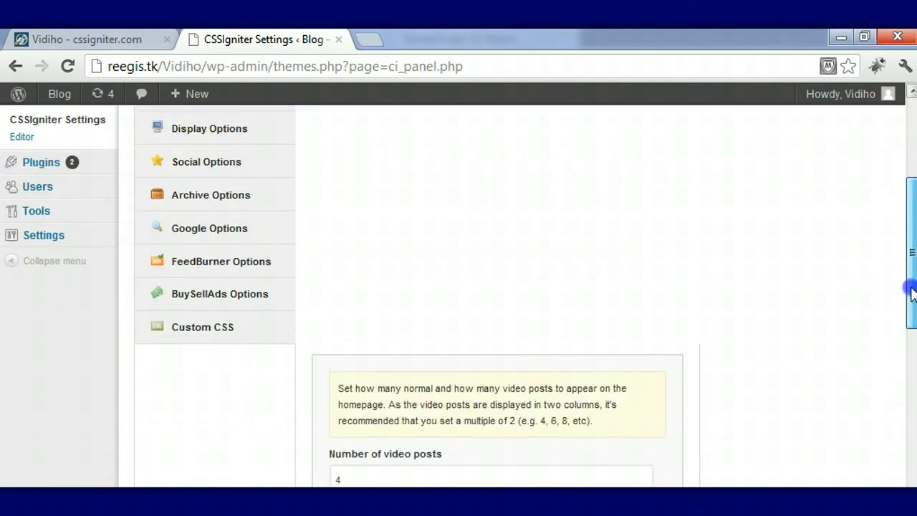
pyautogui.scroll(-3)
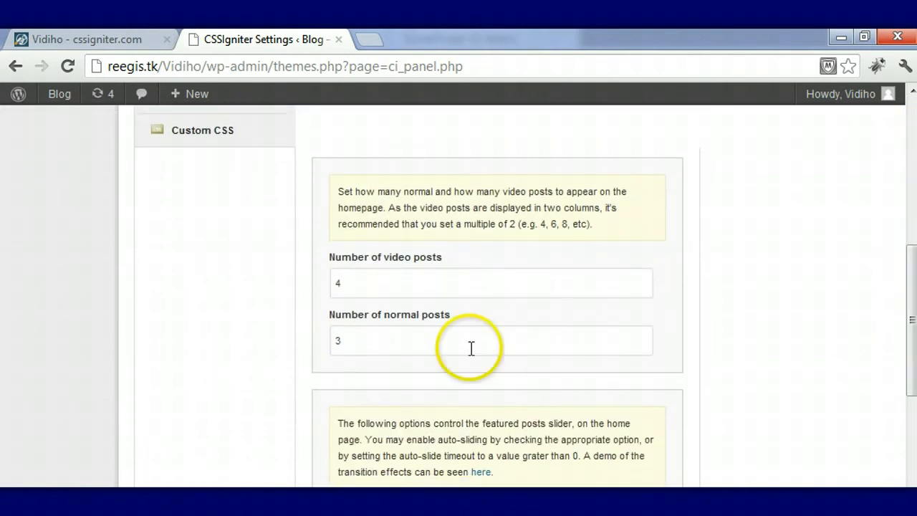
pyautogui.moveTo(732, 322)
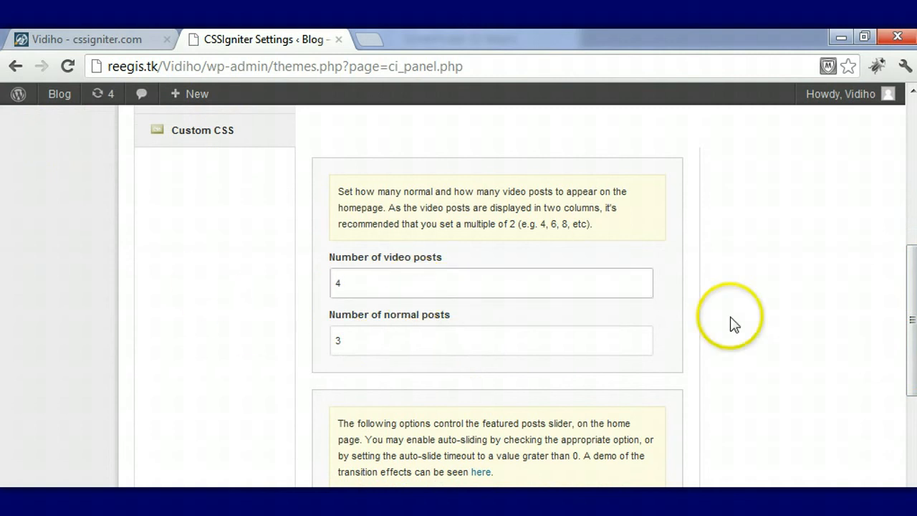
pyautogui.moveTo(490, 315)
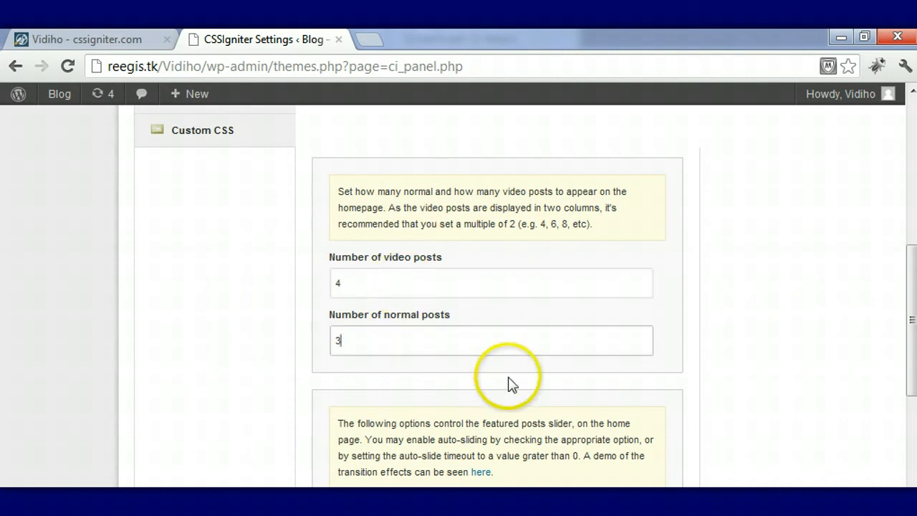
pyautogui.write('8')
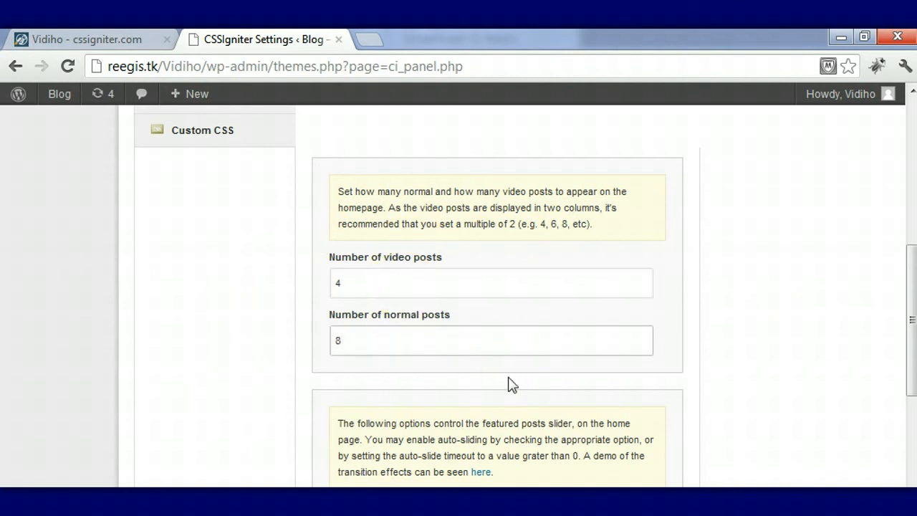
pyautogui.click(436, 340)
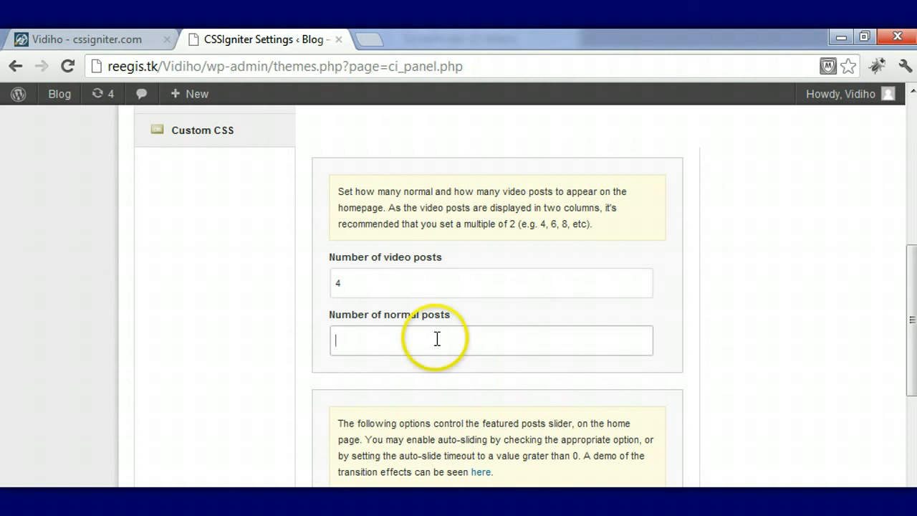
pyautogui.write('4')
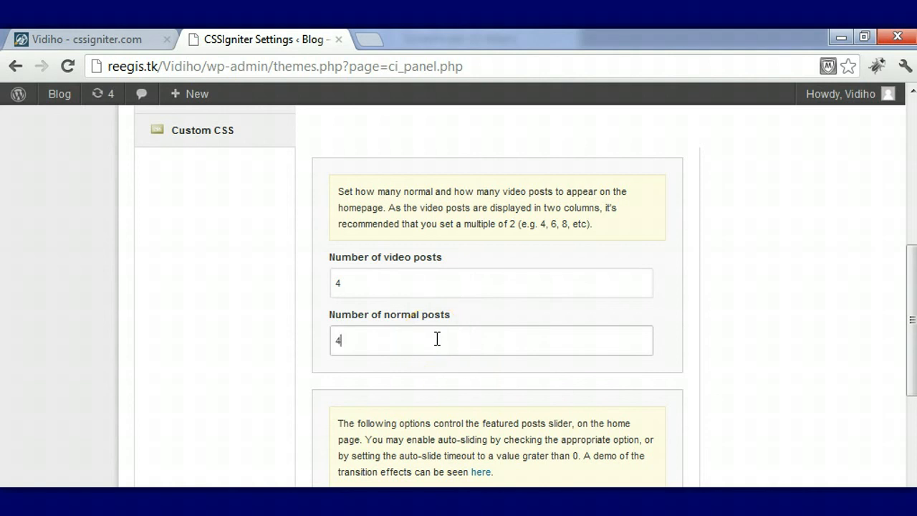
pyautogui.write('3')
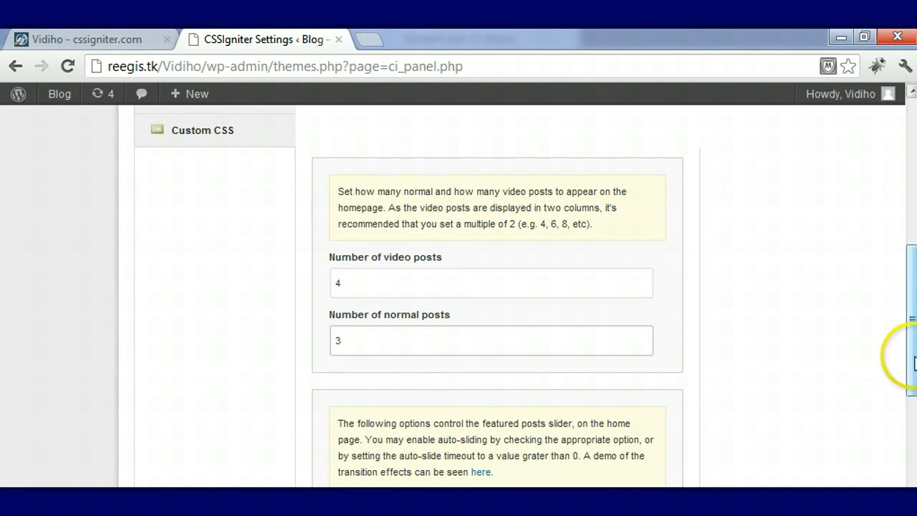
# Set the homepage slider effect to Fade Zoom, keeping auto-slide at 3000 ms, and save
pyautogui.scroll(-3)
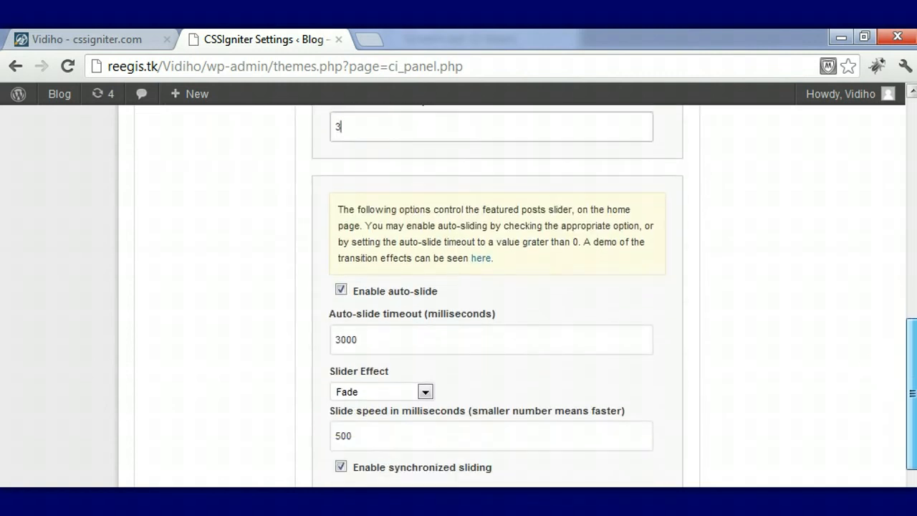
pyautogui.scroll(-3)
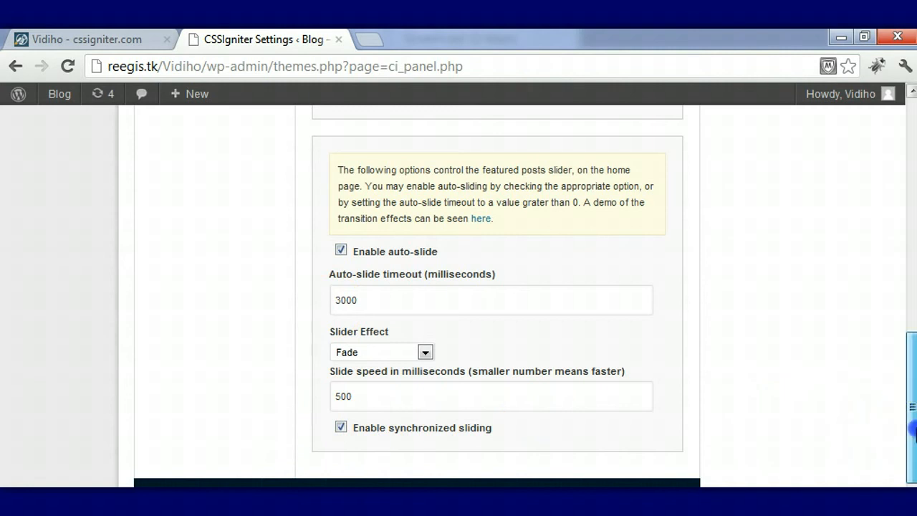
pyautogui.scroll(-3)
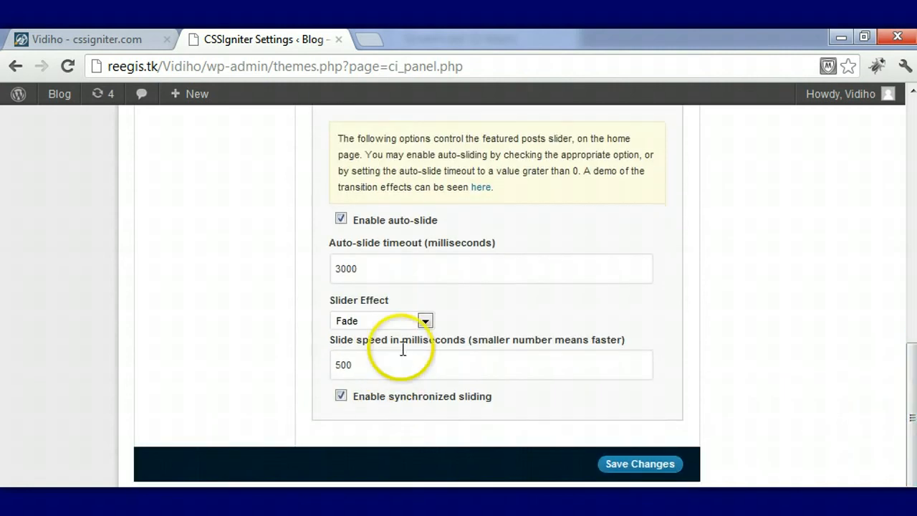
pyautogui.click(424, 321)
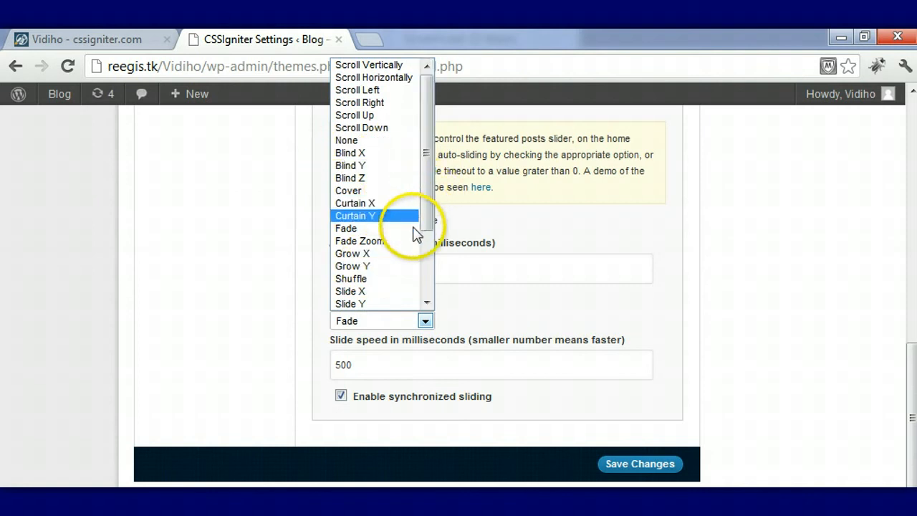
pyautogui.click(359, 240)
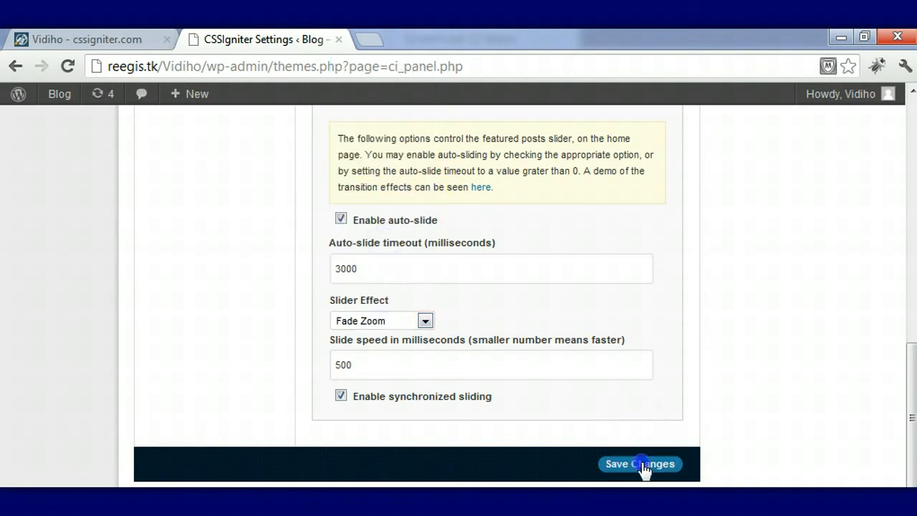
pyautogui.click(639, 464)
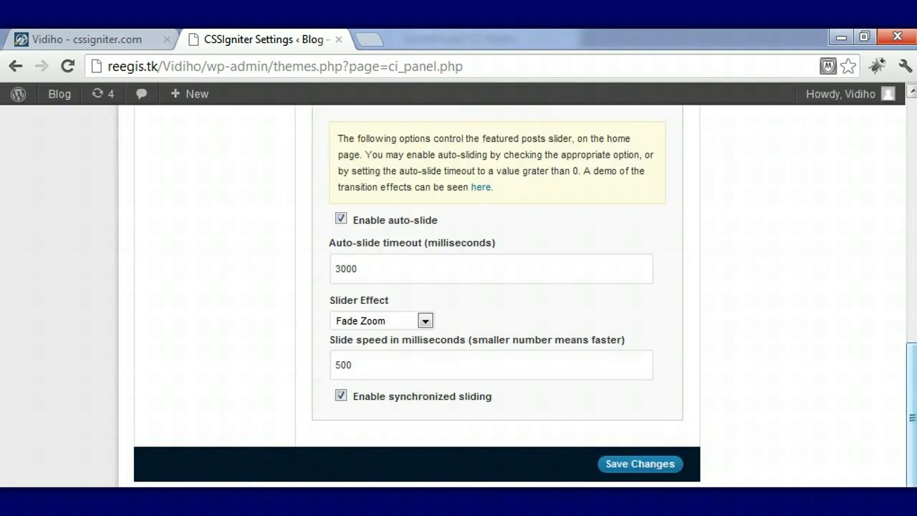
pyautogui.scroll(-3)
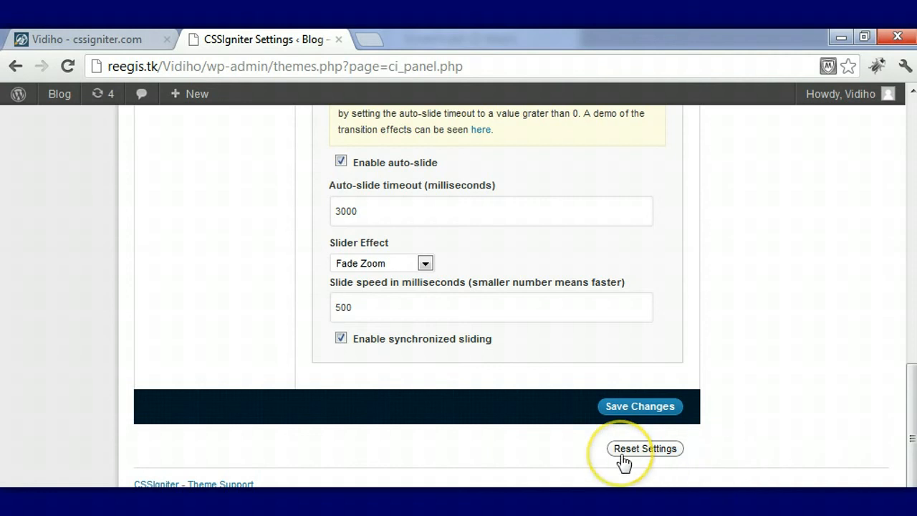
pyautogui.moveTo(911, 439)
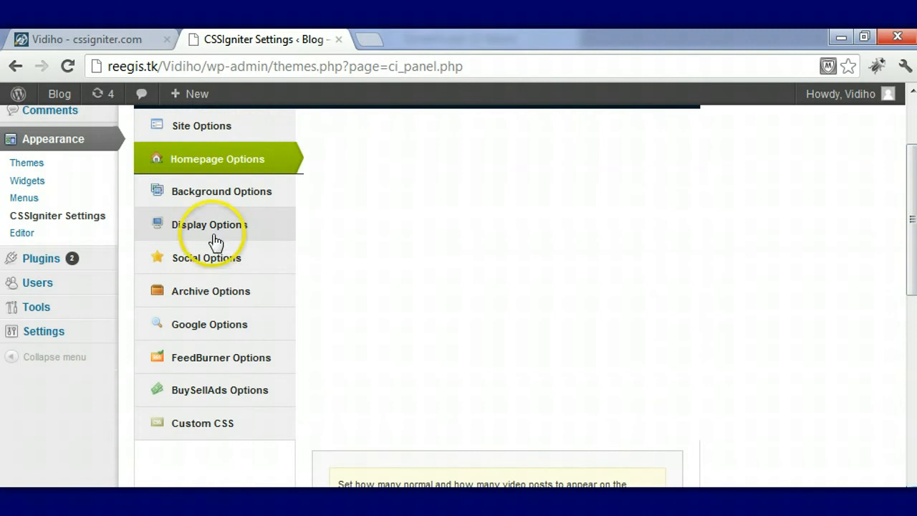
# In Background Options enable the custom background and pick grey 8f8f8f as the background colour
pyautogui.click(221, 192)
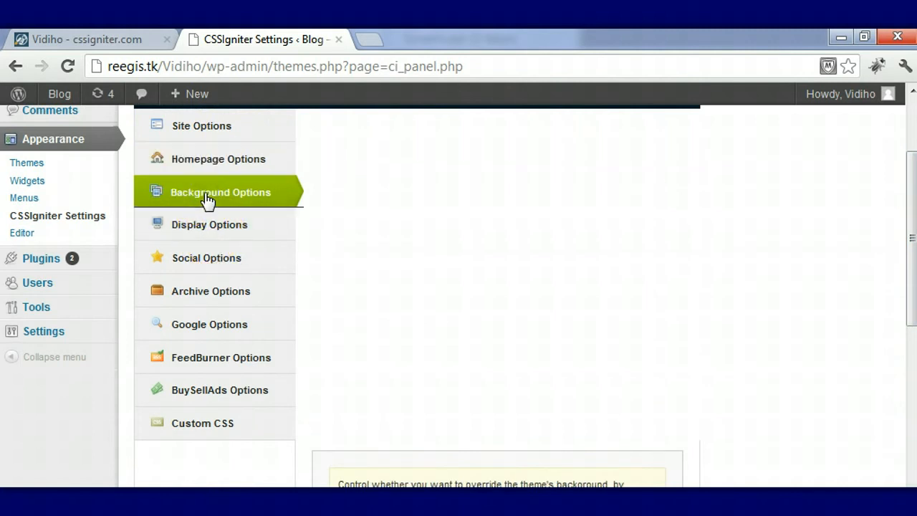
pyautogui.scroll(-3)
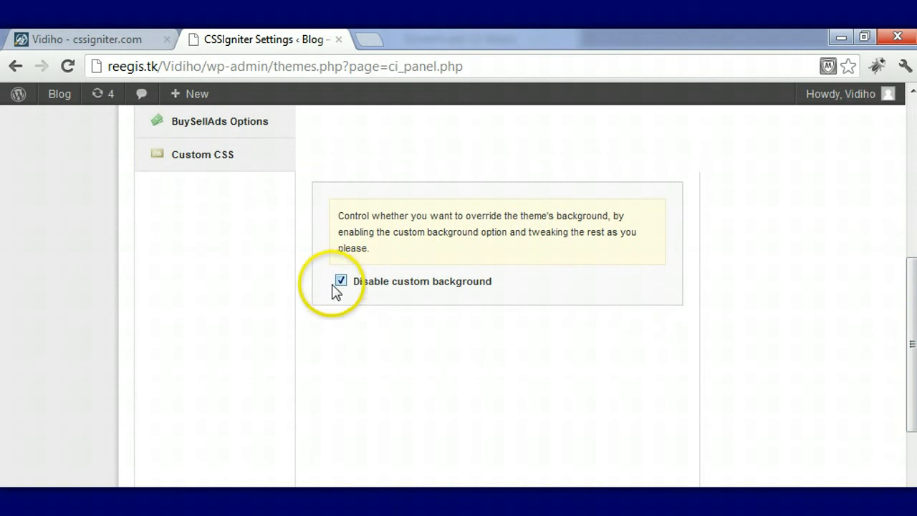
pyautogui.click(340, 279)
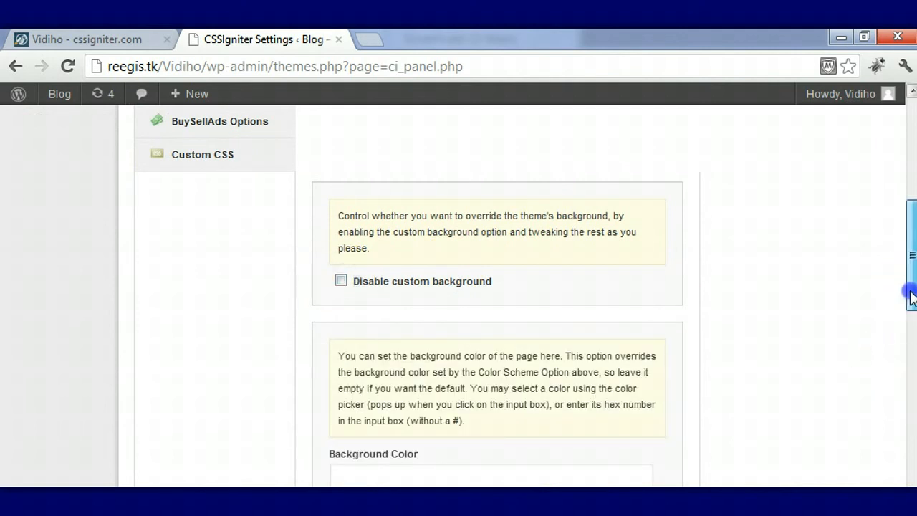
pyautogui.scroll(-3)
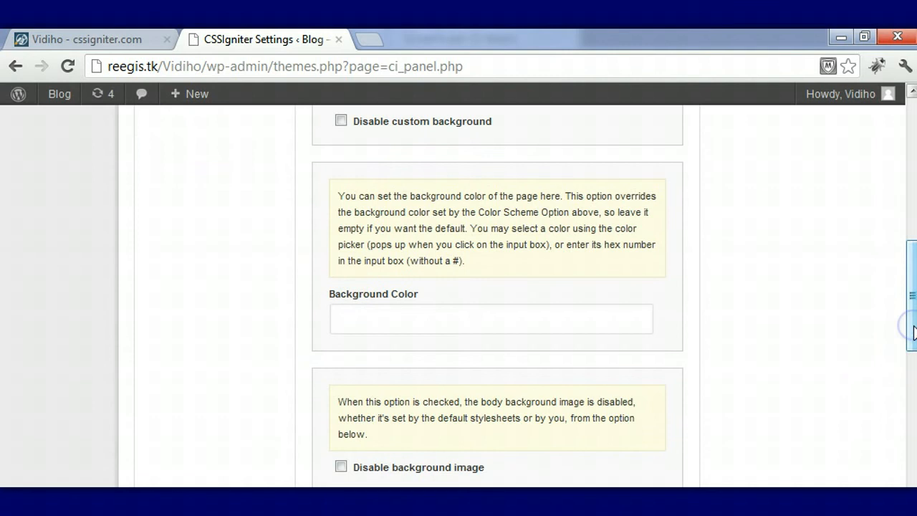
pyautogui.click(490, 318)
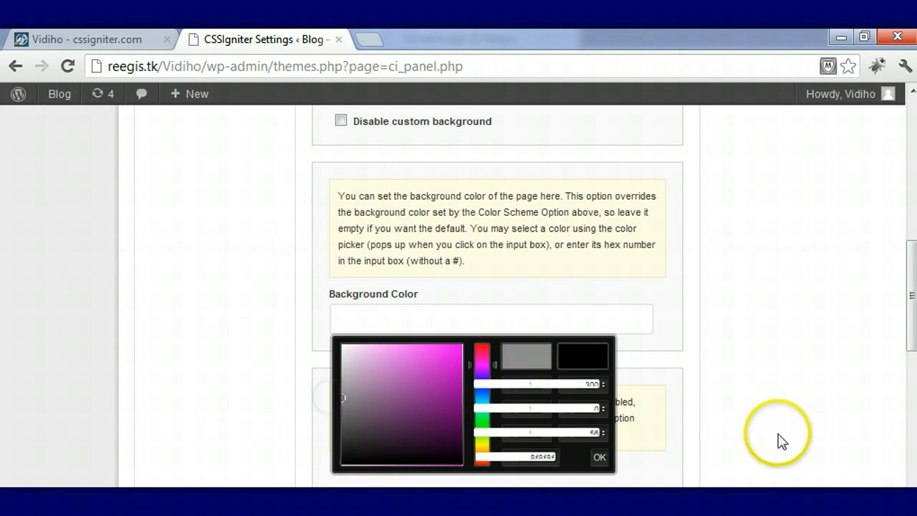
pyautogui.click(599, 457)
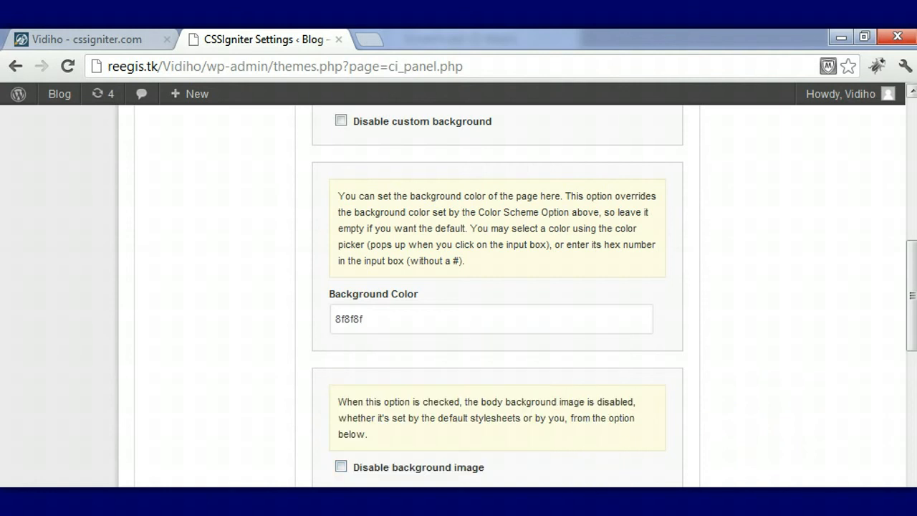
pyautogui.moveTo(905, 318)
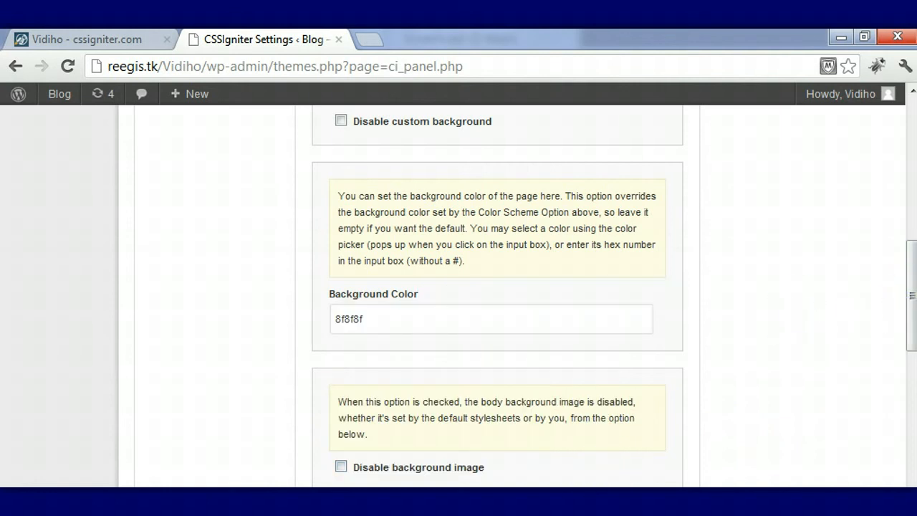
# Keep the background on Repeat and set horizontal and vertical placement to Center
pyautogui.scroll(-3)
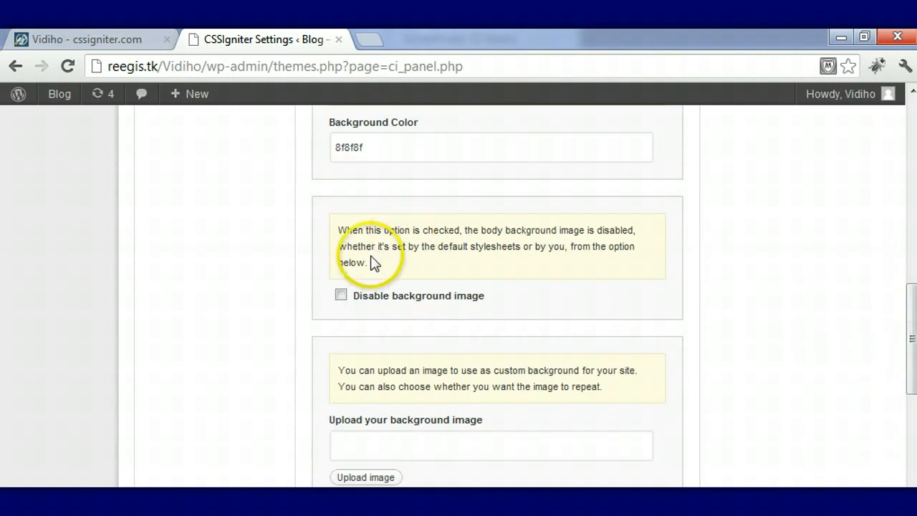
pyautogui.click(341, 295)
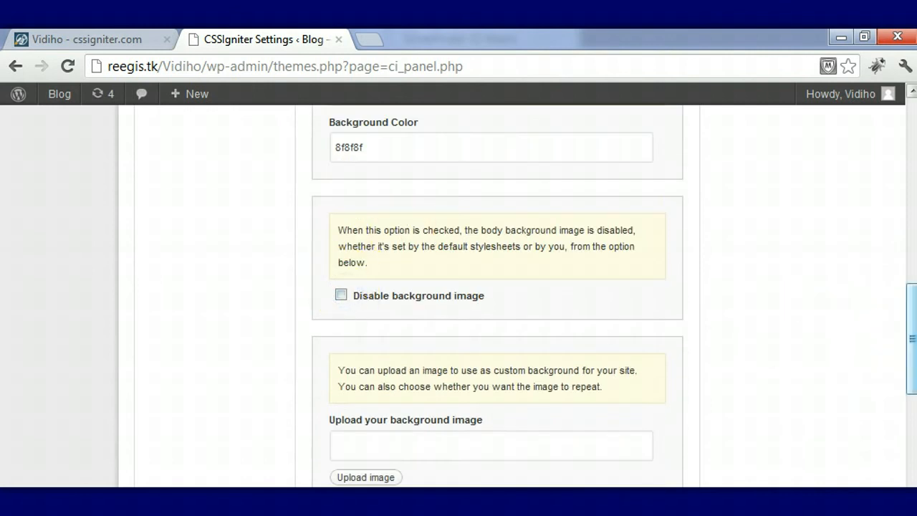
pyautogui.scroll(-3)
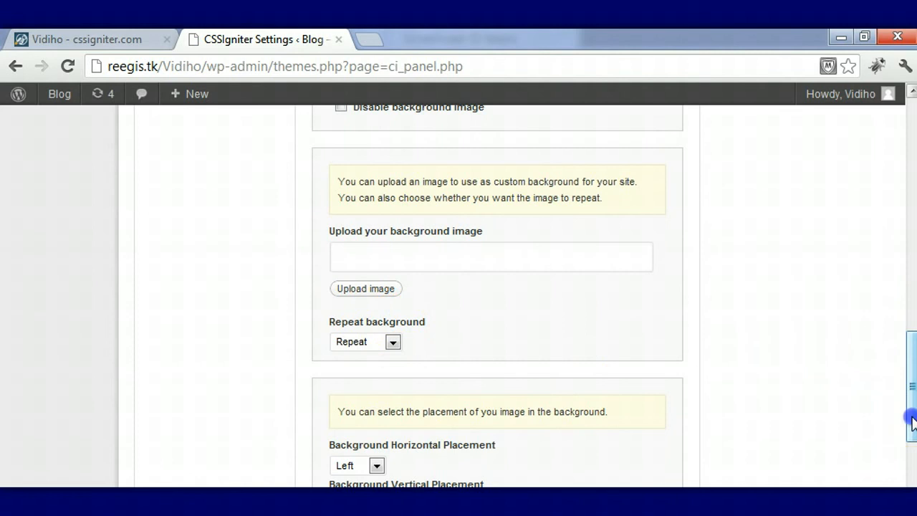
pyautogui.click(366, 260)
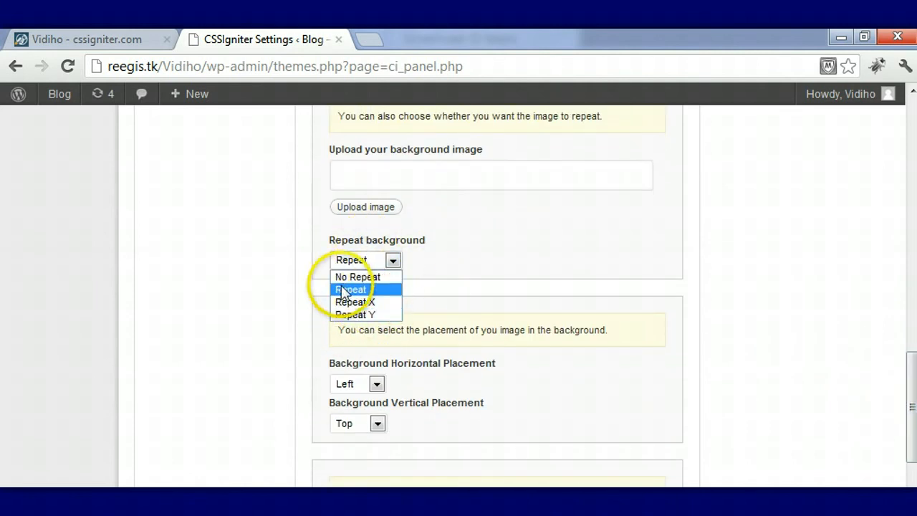
pyautogui.click(349, 289)
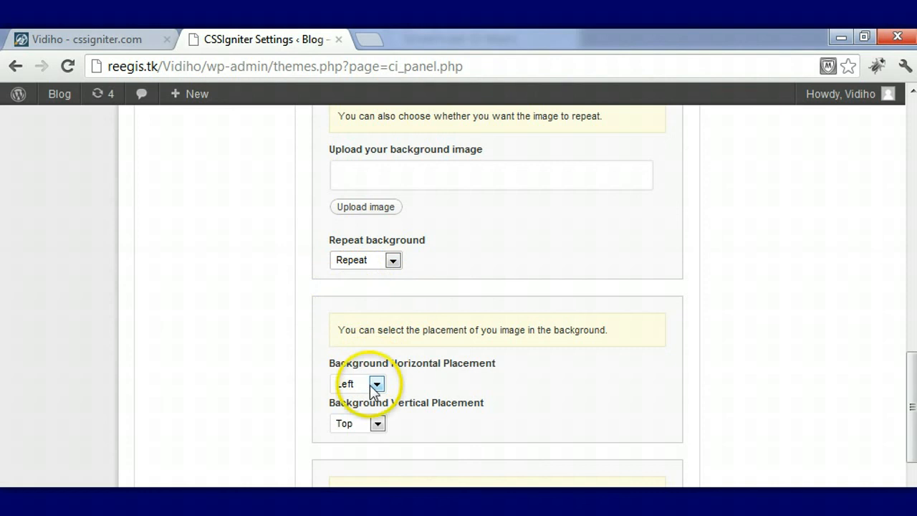
pyautogui.click(375, 384)
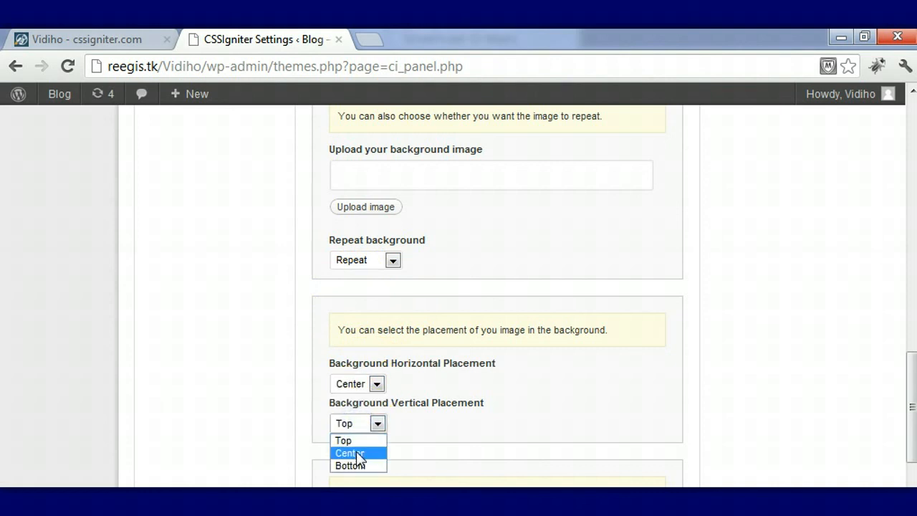
pyautogui.click(350, 453)
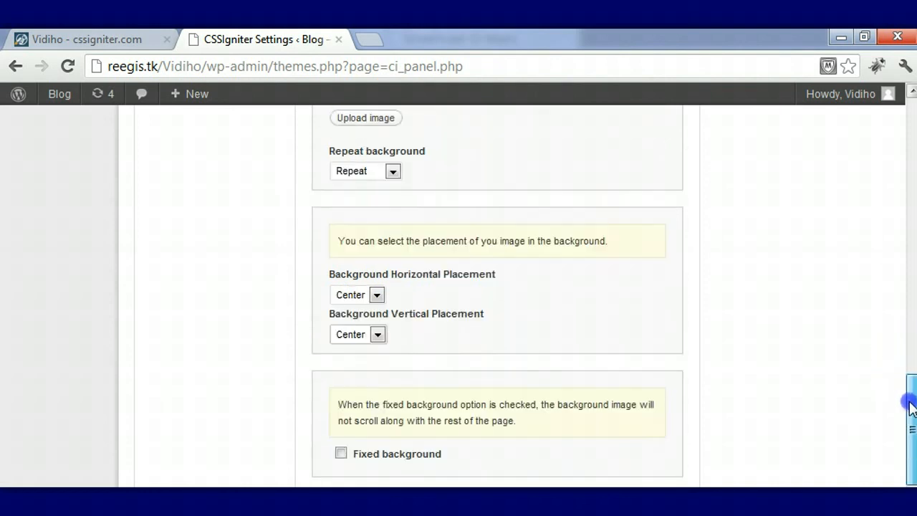
# Make the background stay fixed while the page scrolls
pyautogui.scroll(-3)
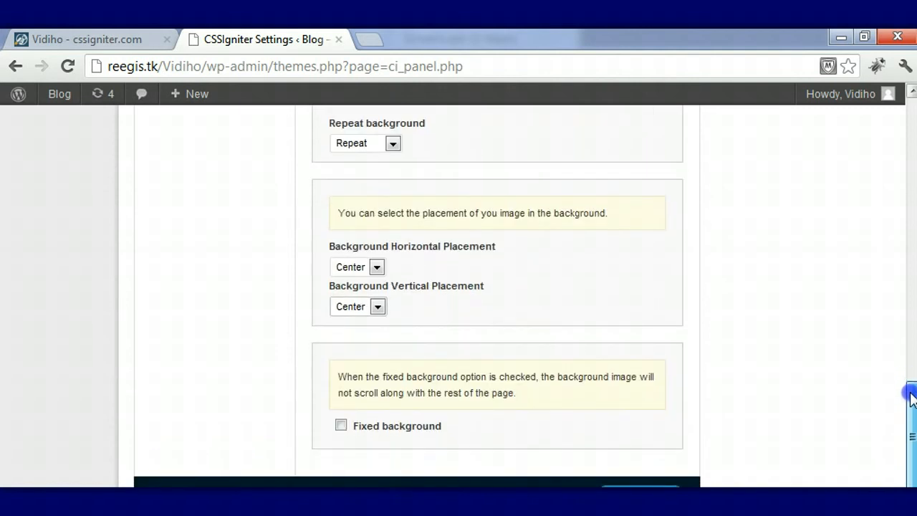
pyautogui.moveTo(287, 397)
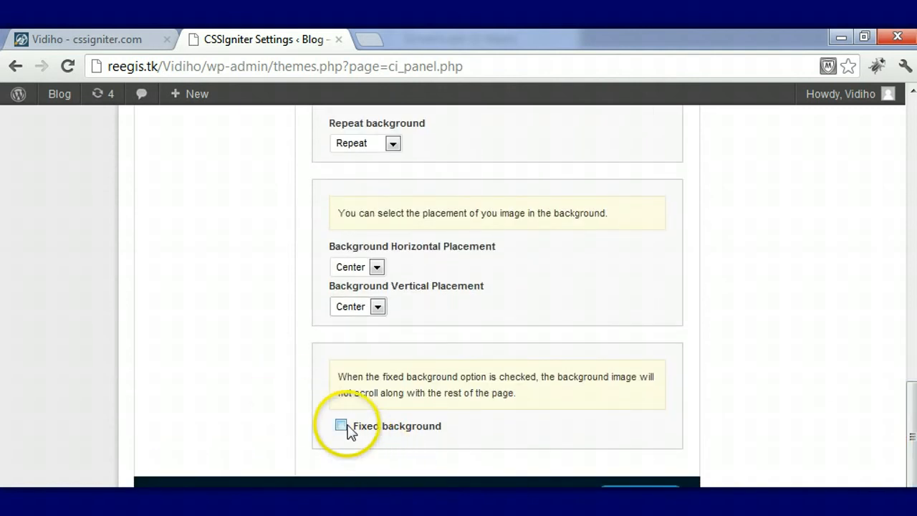
pyautogui.click(340, 425)
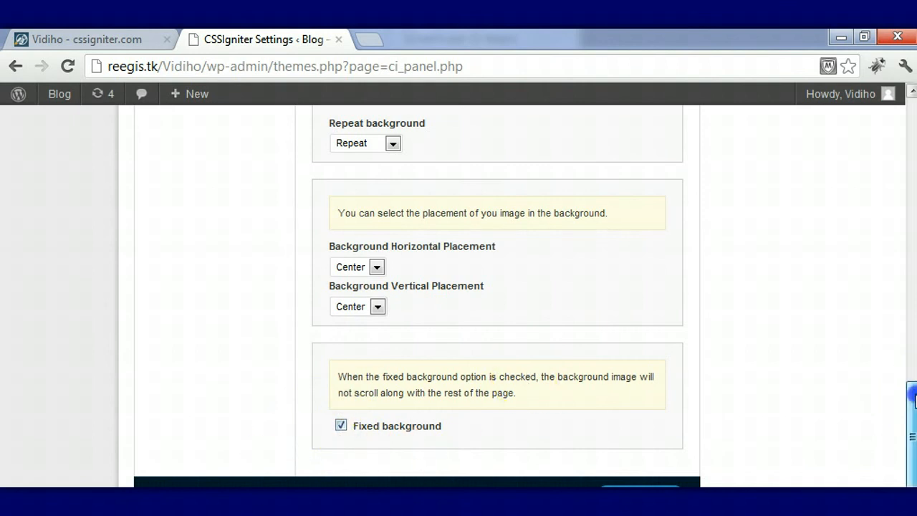
pyautogui.scroll(-3)
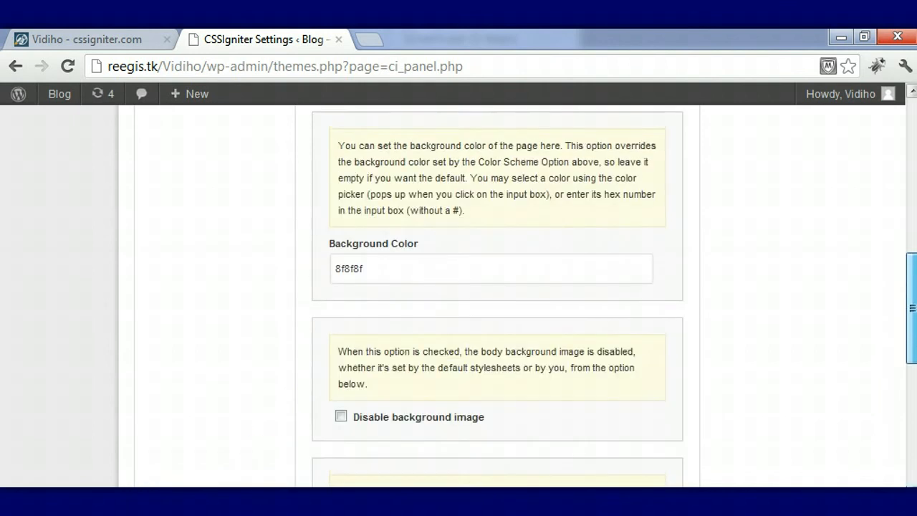
pyautogui.scroll(3)
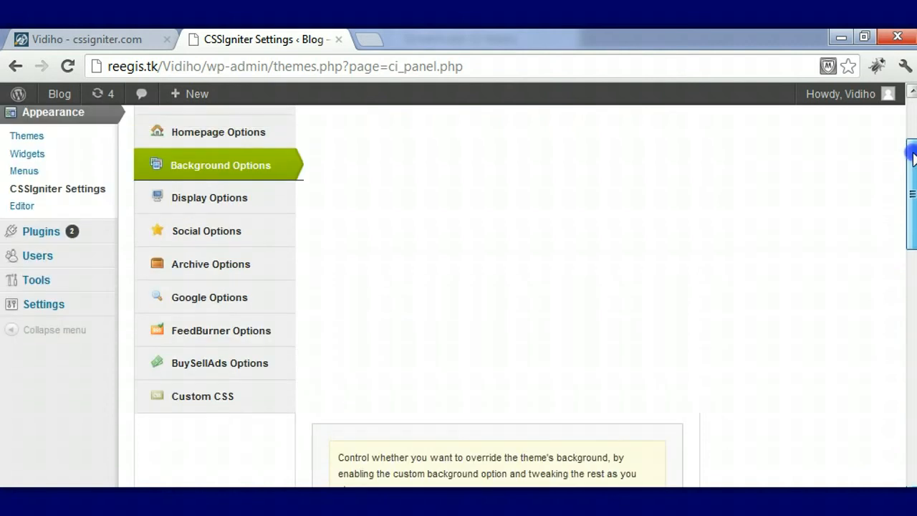
pyautogui.scroll(-3)
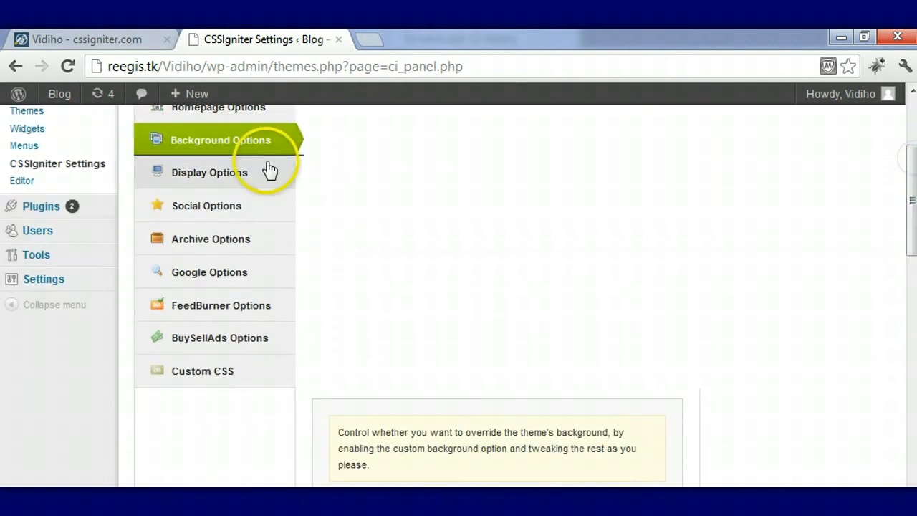
# In Display Options show full post content on listing pages and set Read More text to "See More »"
pyautogui.click(209, 172)
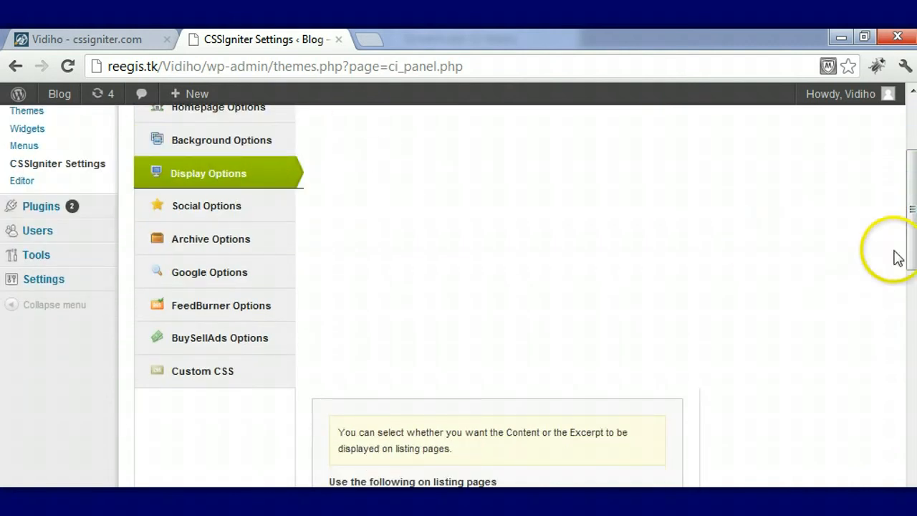
pyautogui.scroll(-3)
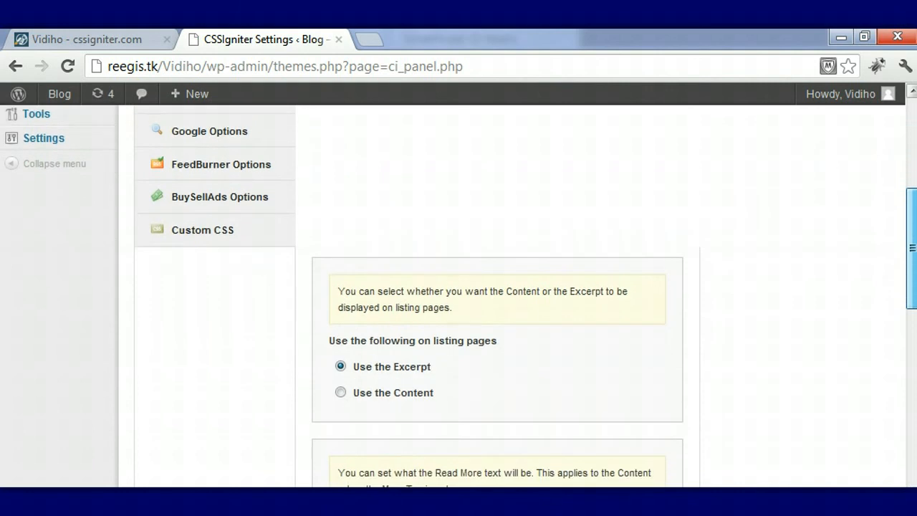
pyautogui.scroll(-3)
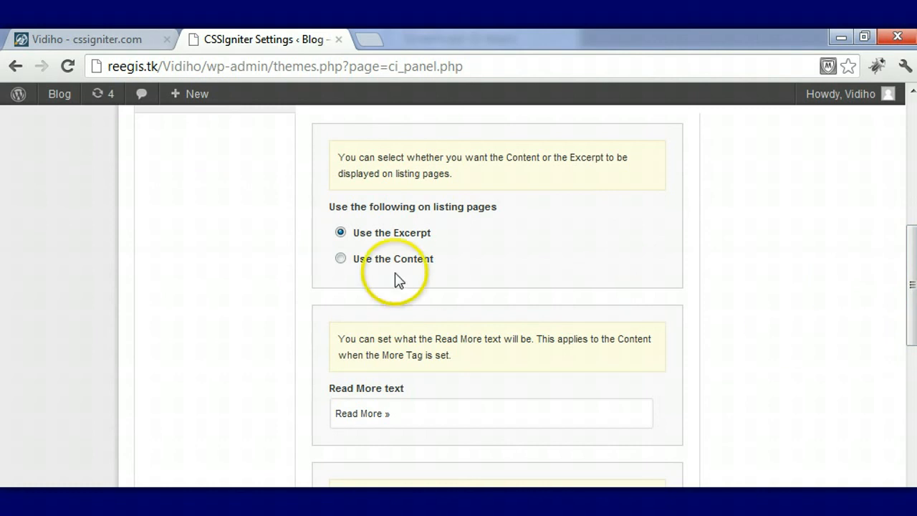
pyautogui.click(341, 257)
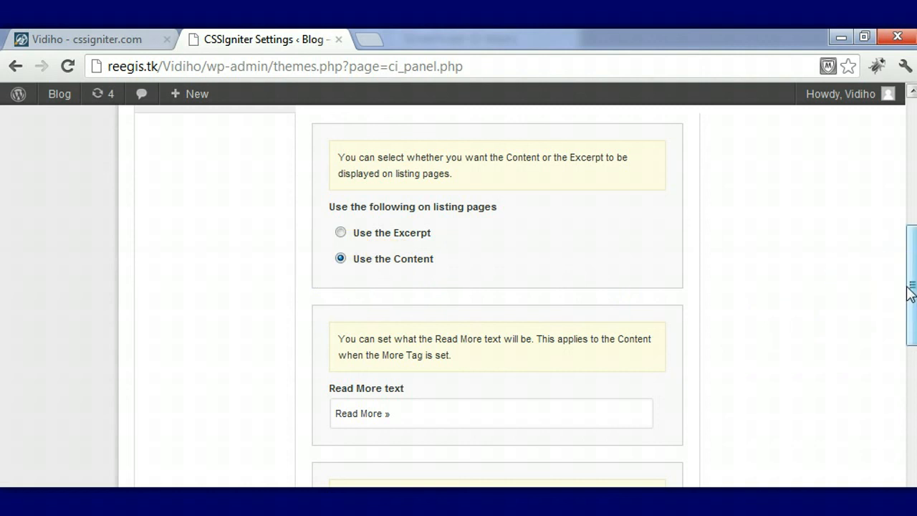
pyautogui.click(906, 287)
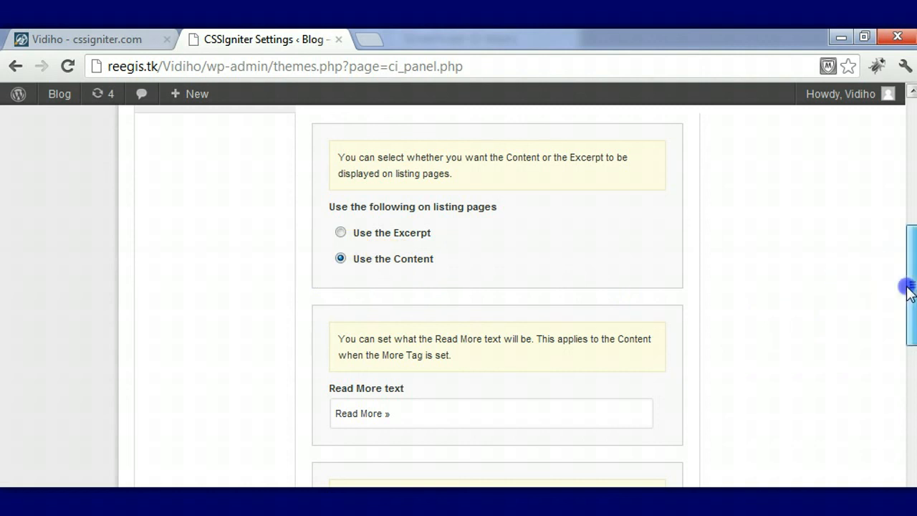
# Review the remaining display options and save the changes
pyautogui.scroll(-3)
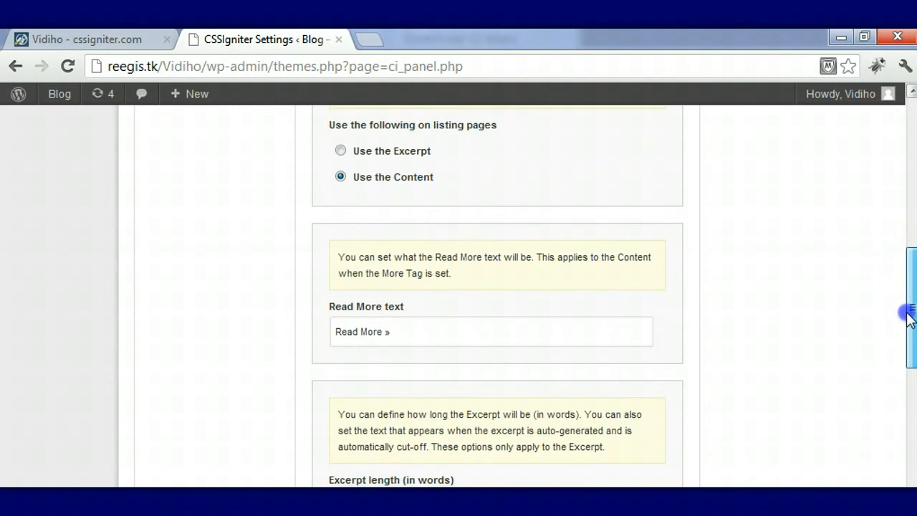
pyautogui.scroll(-3)
pyautogui.write('See')
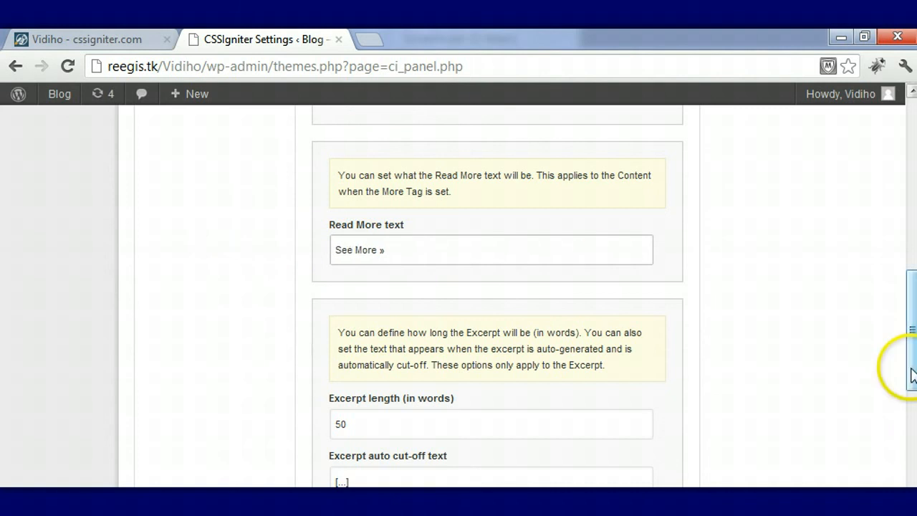
pyautogui.scroll(-3)
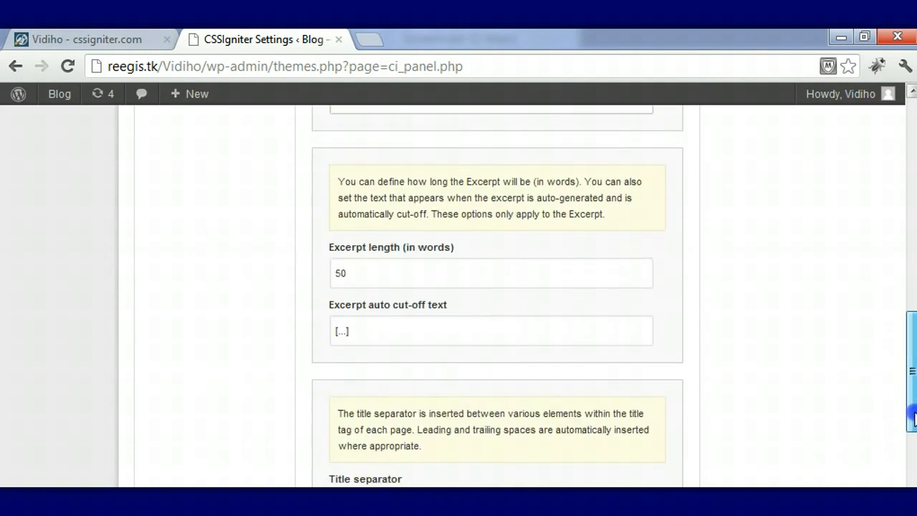
pyautogui.scroll(-3)
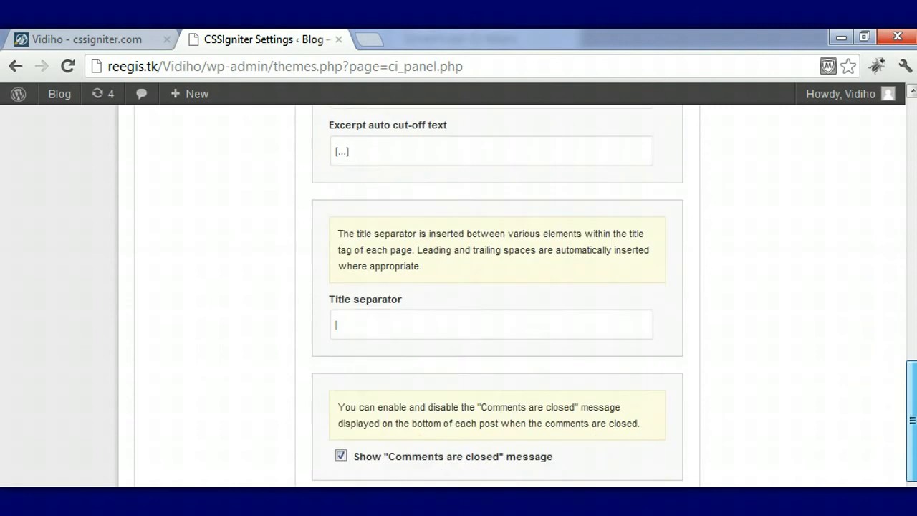
pyautogui.scroll(-3)
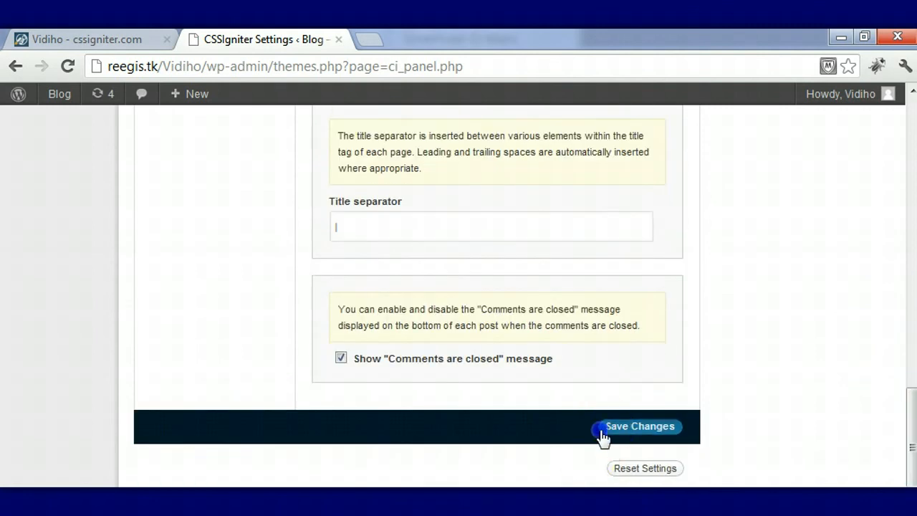
pyautogui.click(639, 427)
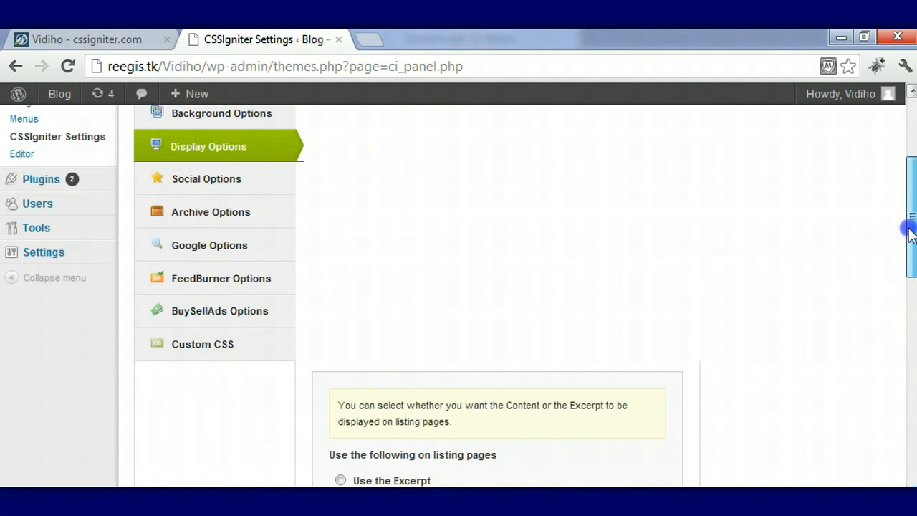
pyautogui.moveTo(232, 179)
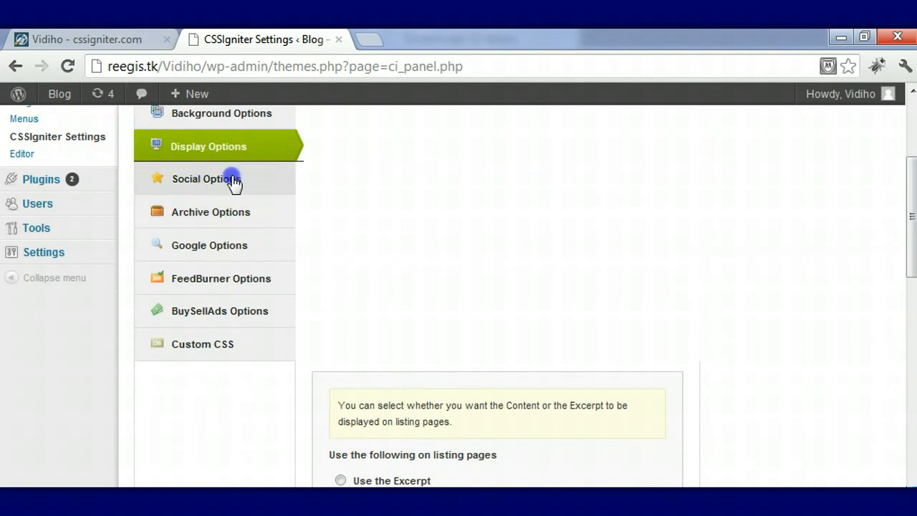
# Review the Social Options icon links from RSS and Twitter through YouTube, Facebook and Dribbble
pyautogui.click(206, 179)
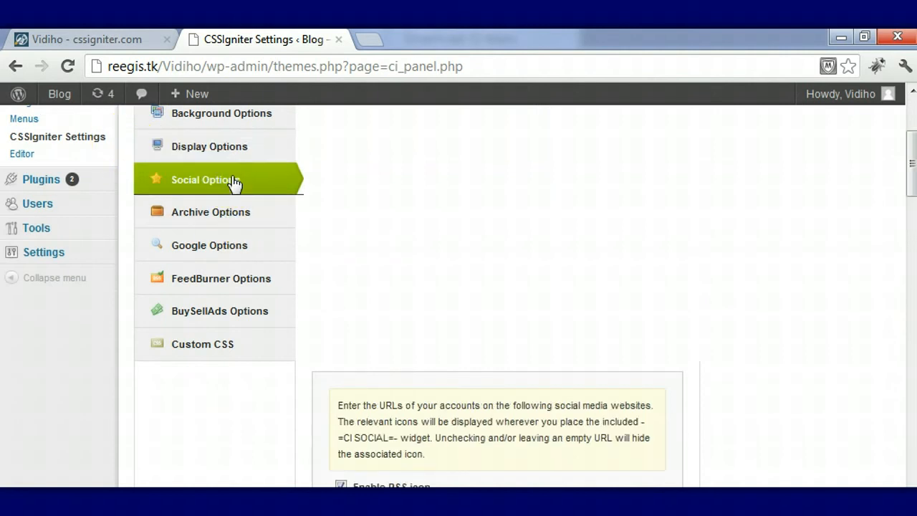
pyautogui.moveTo(911, 189)
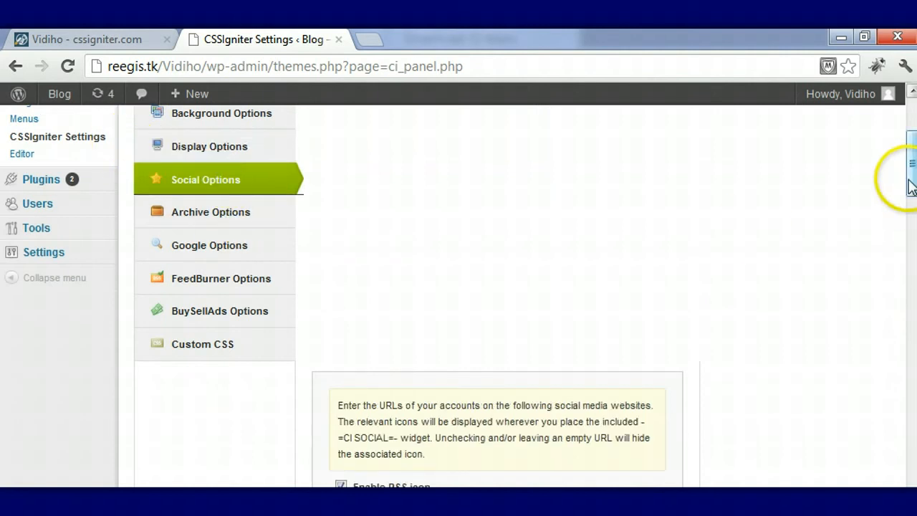
pyautogui.scroll(-3)
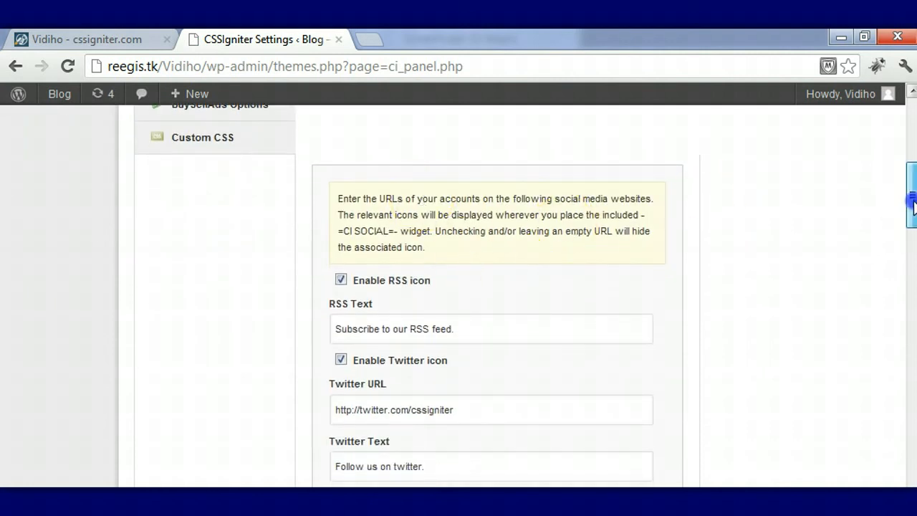
pyautogui.scroll(-3)
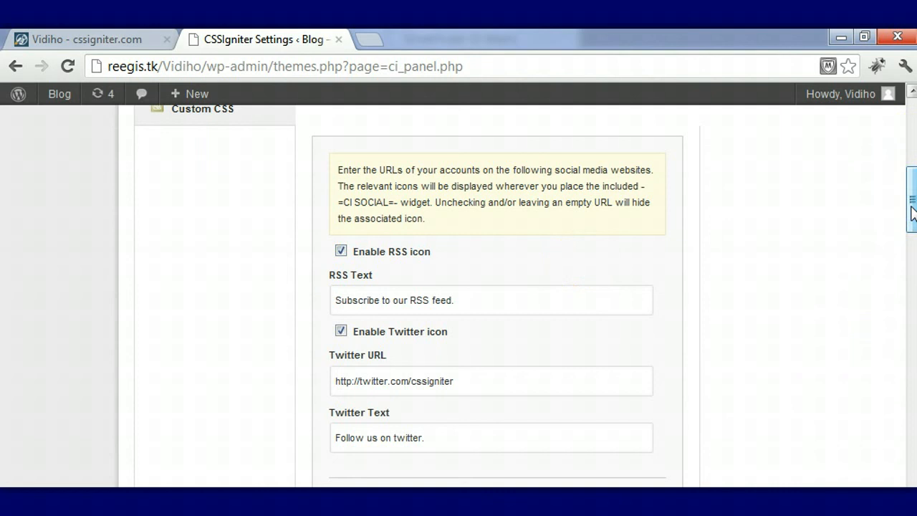
pyautogui.scroll(-3)
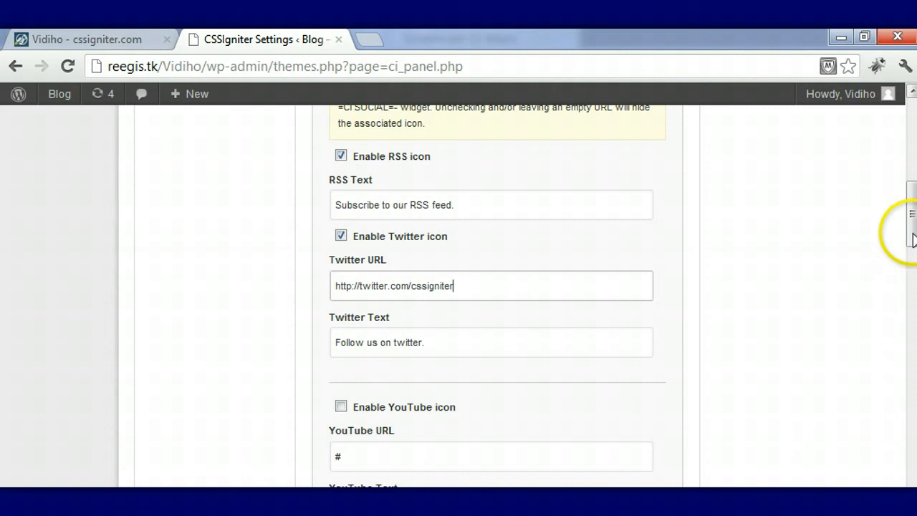
pyautogui.scroll(-3)
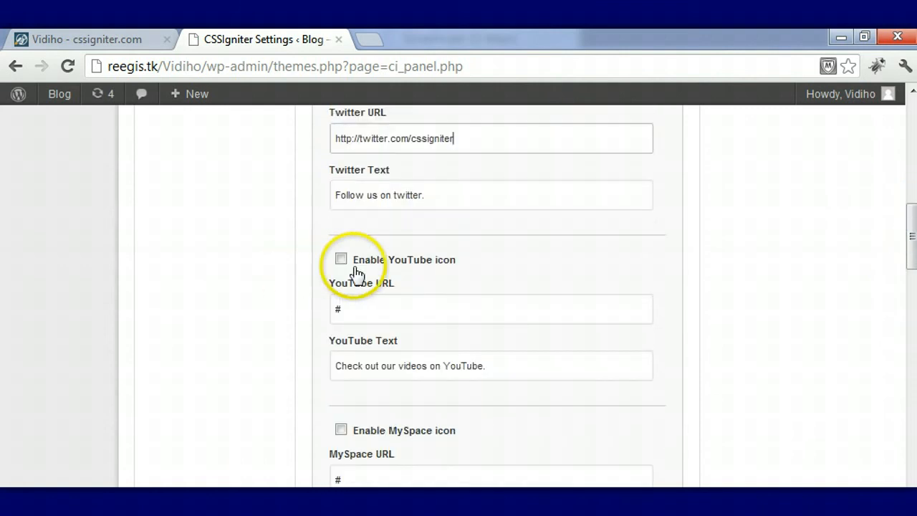
pyautogui.moveTo(910, 250)
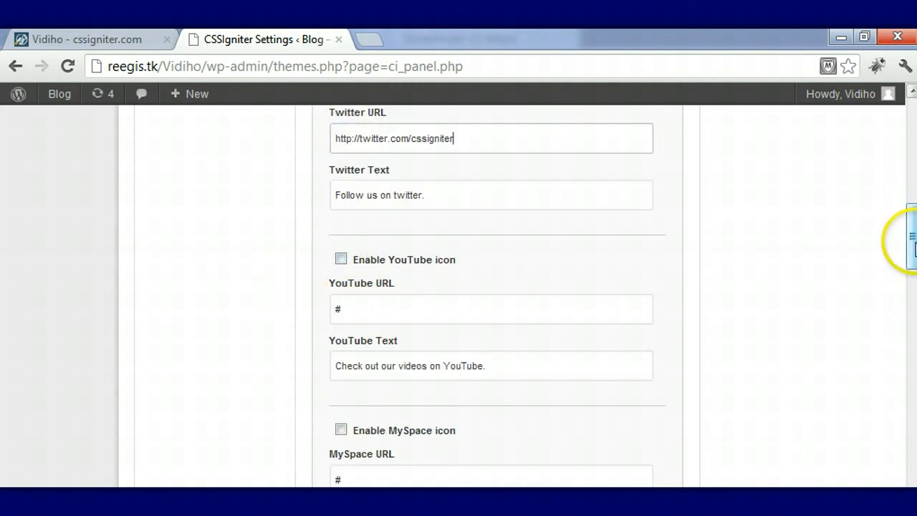
pyautogui.scroll(-3)
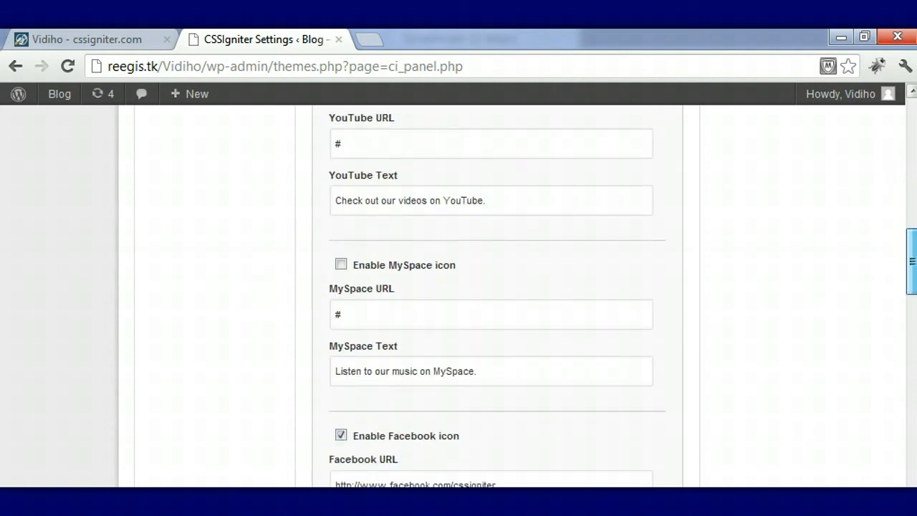
pyautogui.scroll(-3)
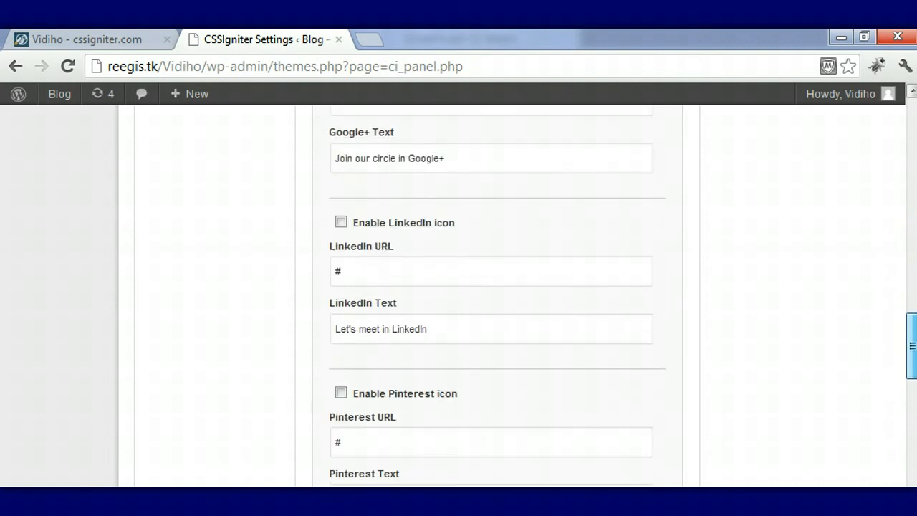
pyautogui.scroll(-3)
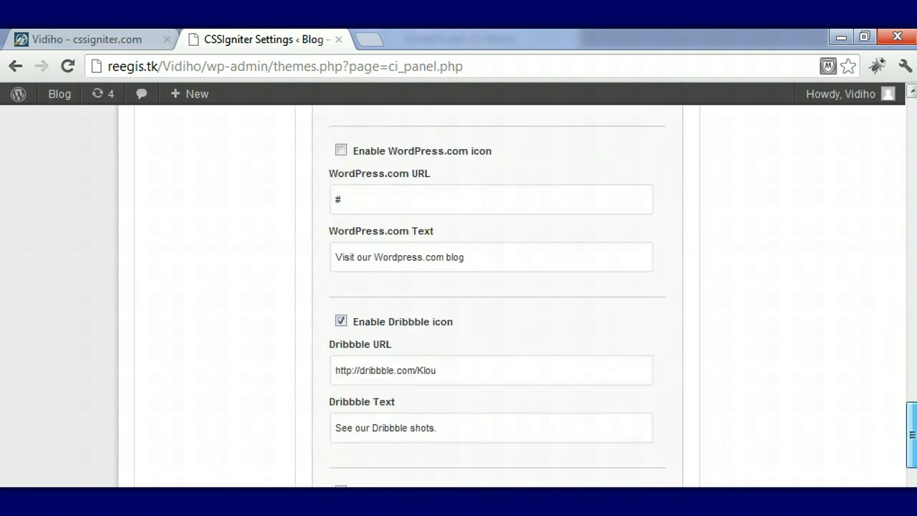
pyautogui.scroll(-3)
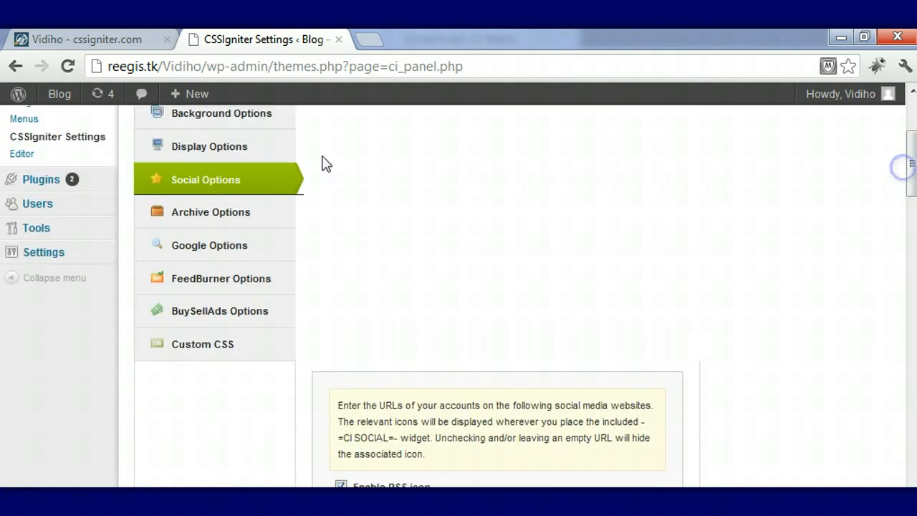
# Review Archive Options: 5 latest posts with weekly, monthly and yearly archives enabled
pyautogui.click(210, 212)
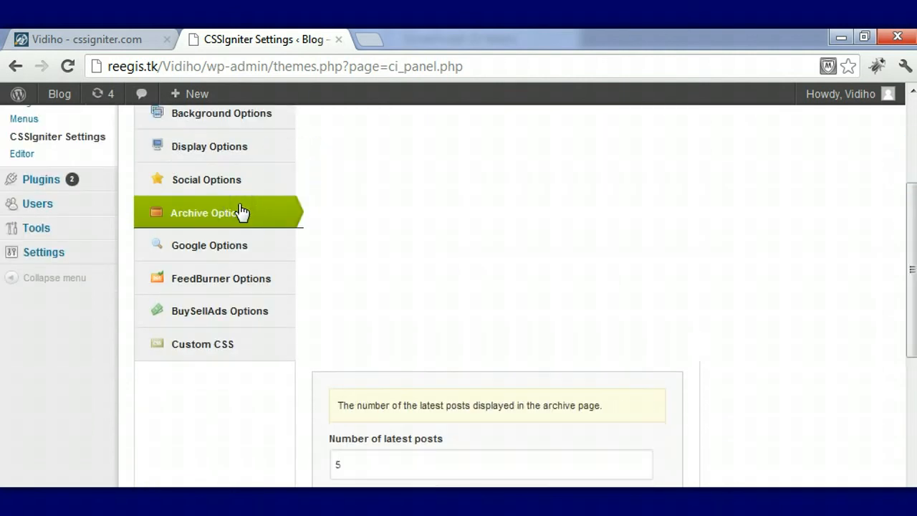
pyautogui.scroll(-3)
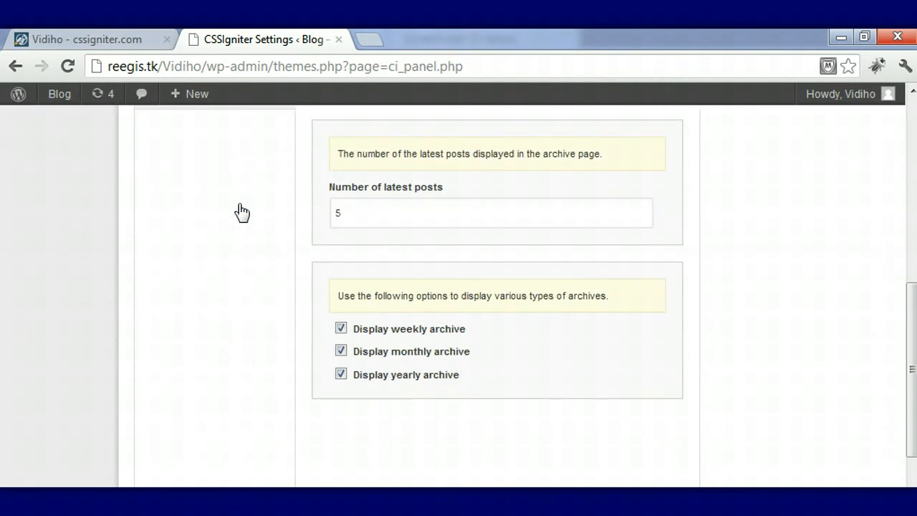
pyautogui.moveTo(242, 212)
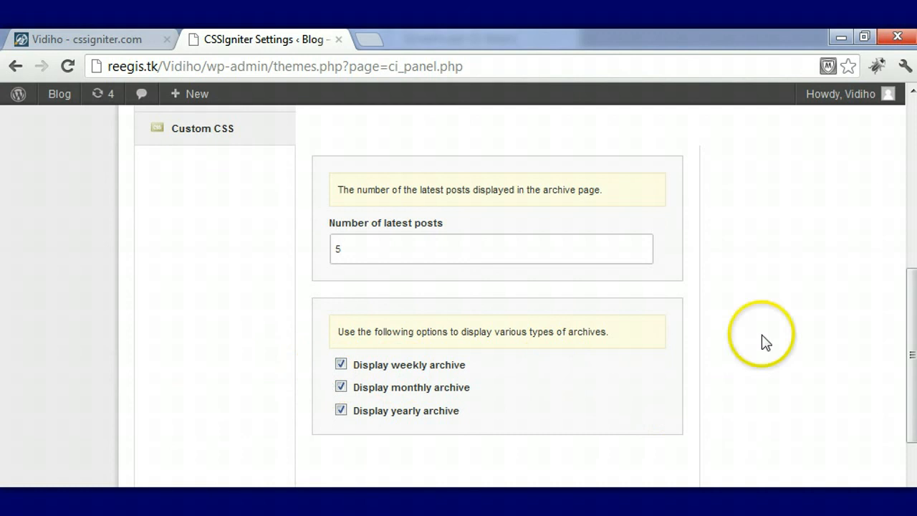
pyautogui.scroll(-3)
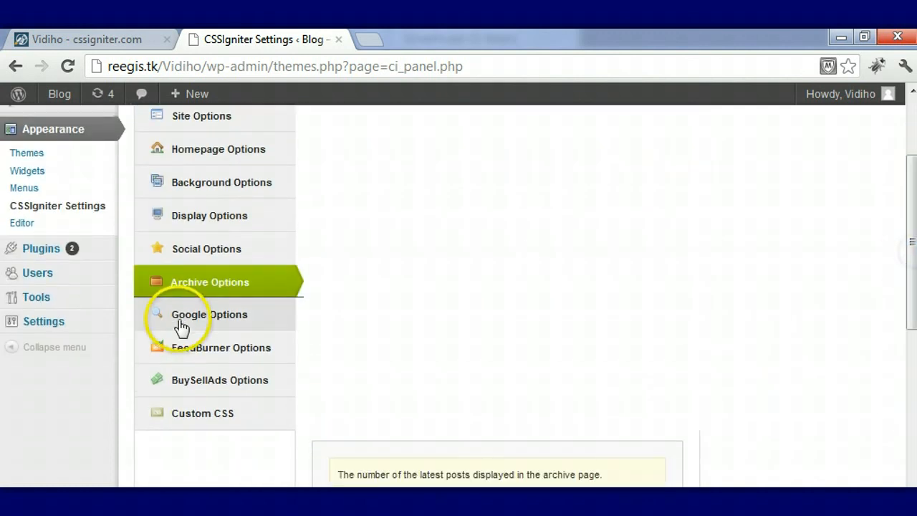
# Review Google Options and locate the field for pasting a Google Analytics code
pyautogui.click(209, 315)
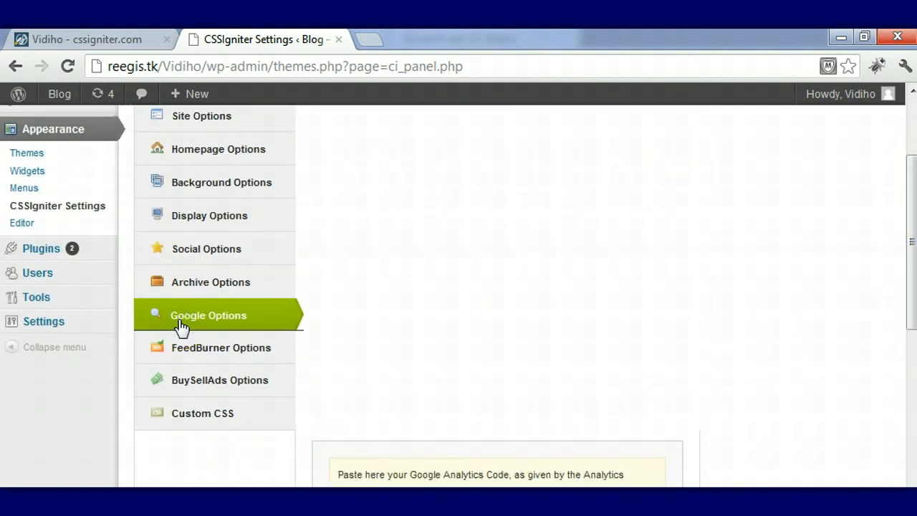
pyautogui.scroll(-3)
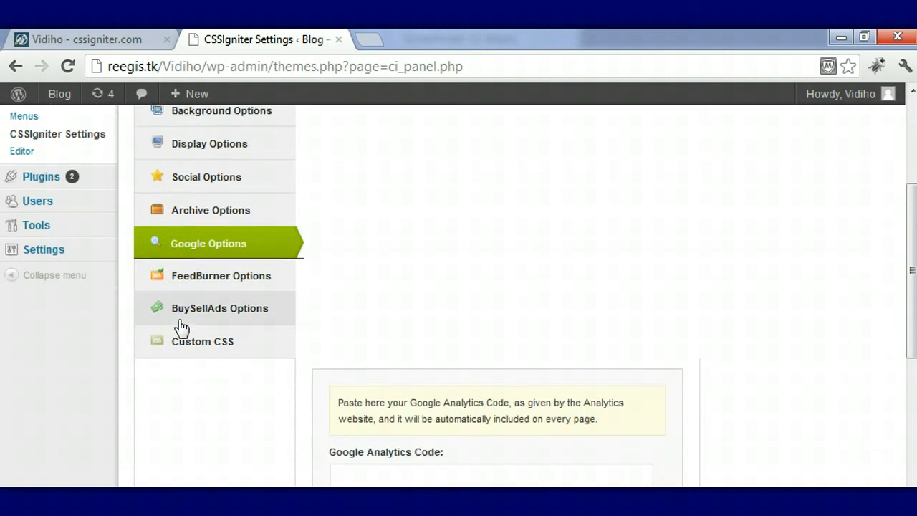
pyautogui.scroll(-3)
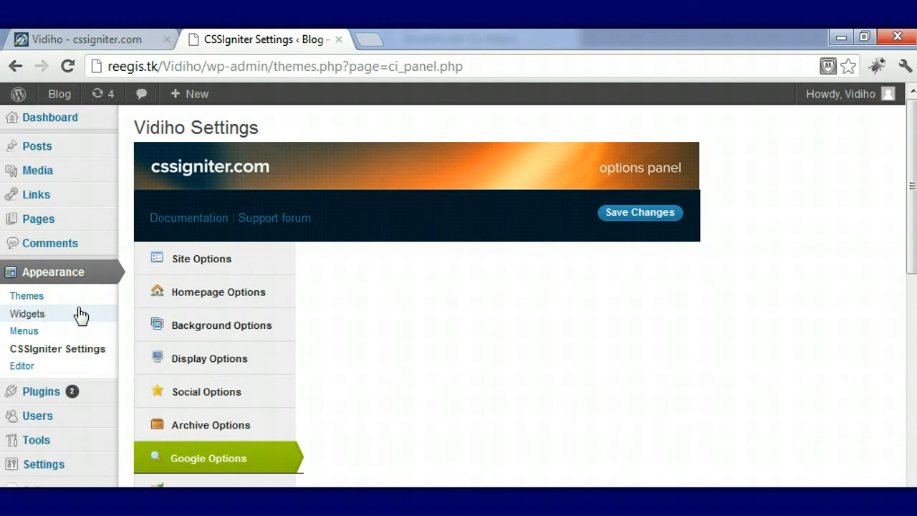
pyautogui.moveTo(42, 321)
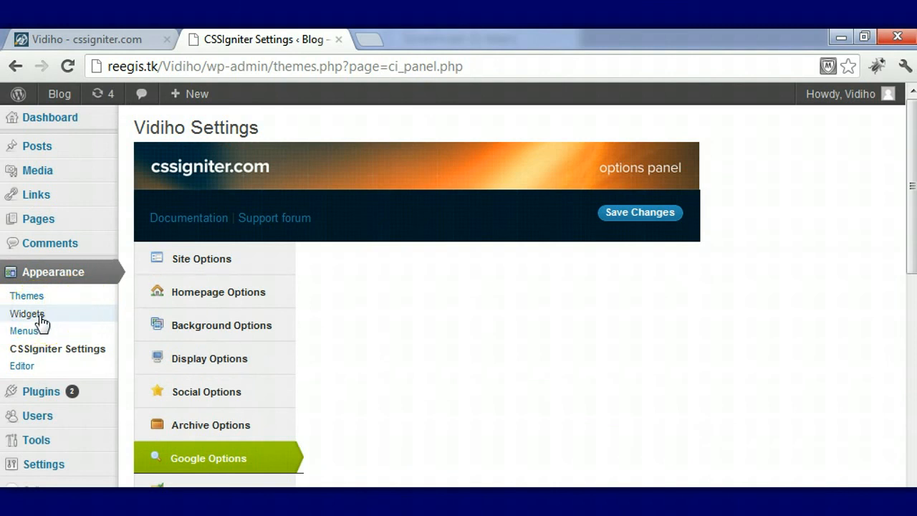
# Go to Appearance > Widgets to see the CI theme widgets and the Blog Sidebar
pyautogui.click(26, 314)
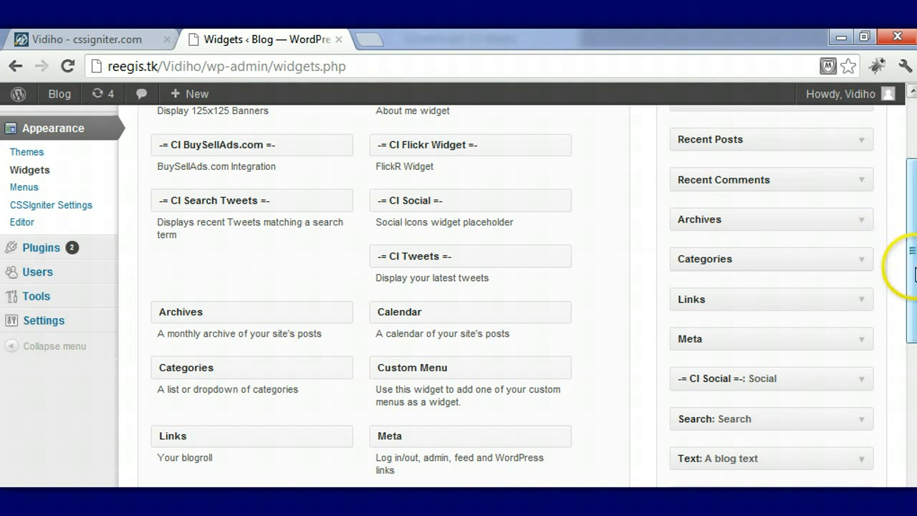
pyautogui.scroll(3)
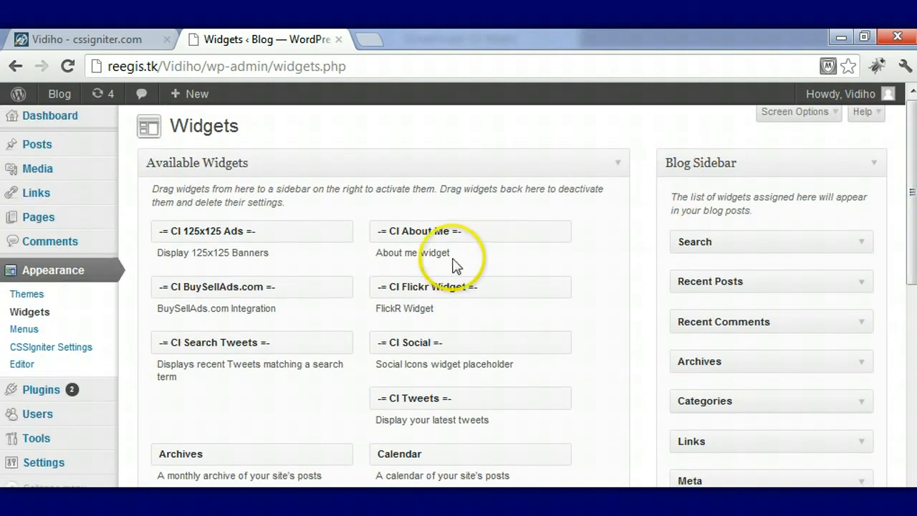
pyautogui.moveTo(682, 195)
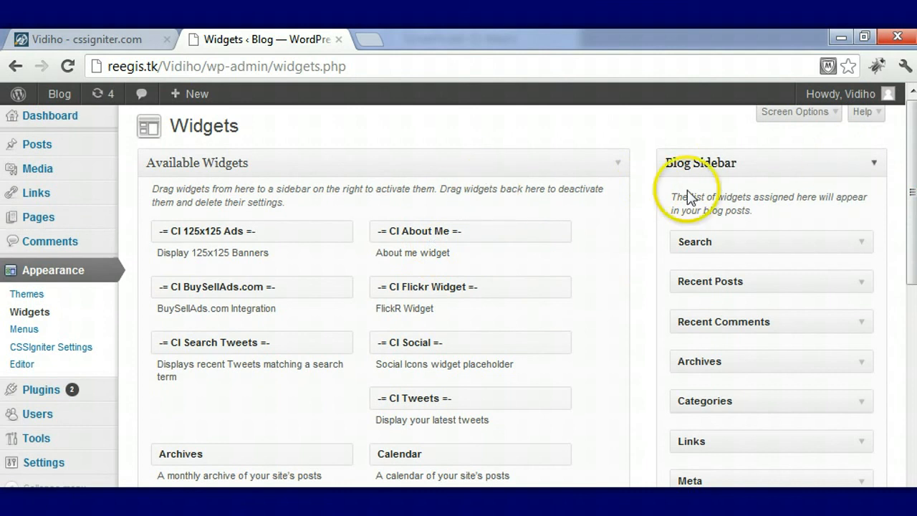
pyautogui.moveTo(556, 257)
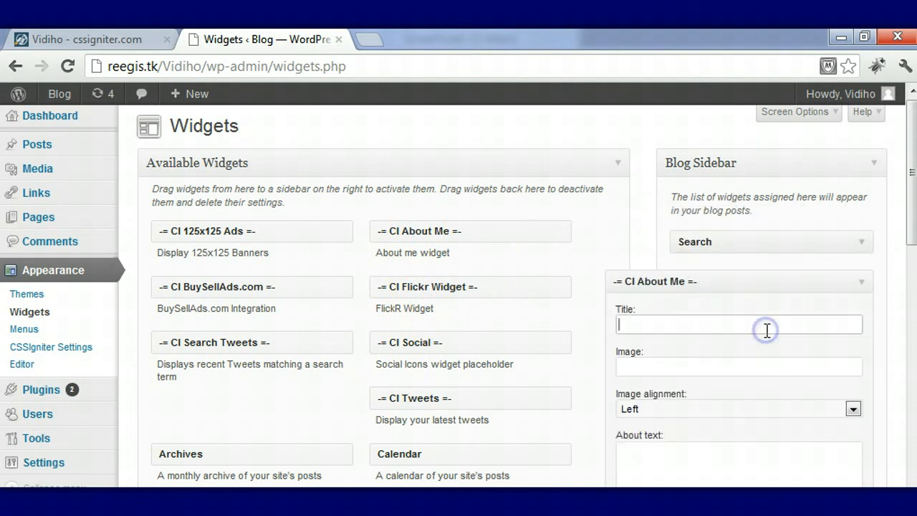
# Fill the CI About Me widget: title 'Somethiung', Left image alignment, about text 'Here is my text.'
pyautogui.write('fd')
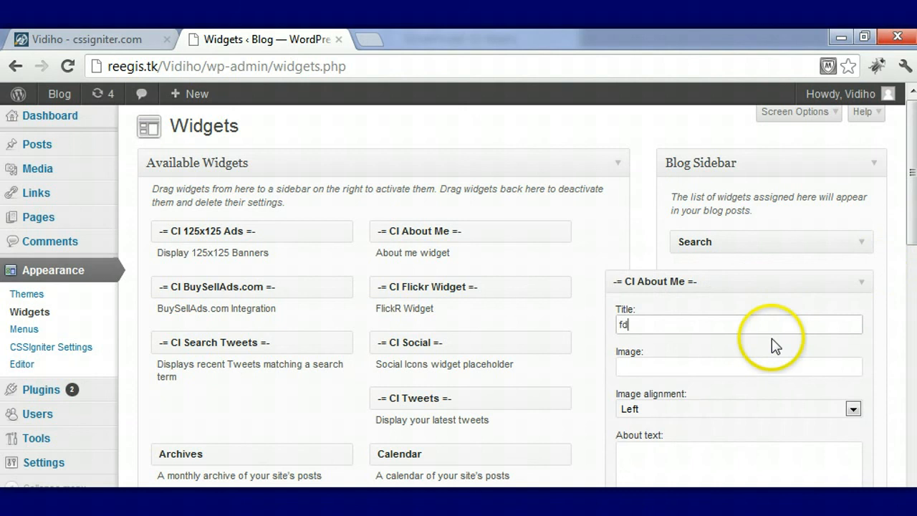
pyautogui.write('OS')
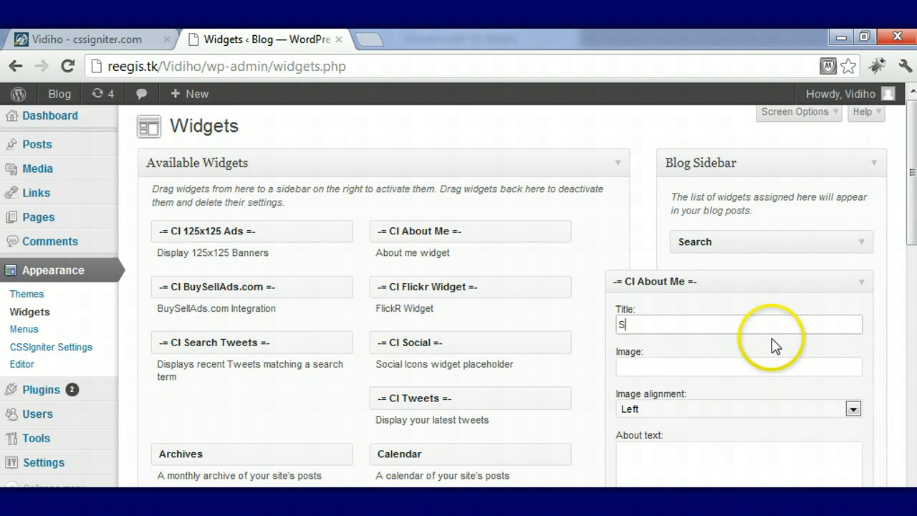
pyautogui.write('omethiung')
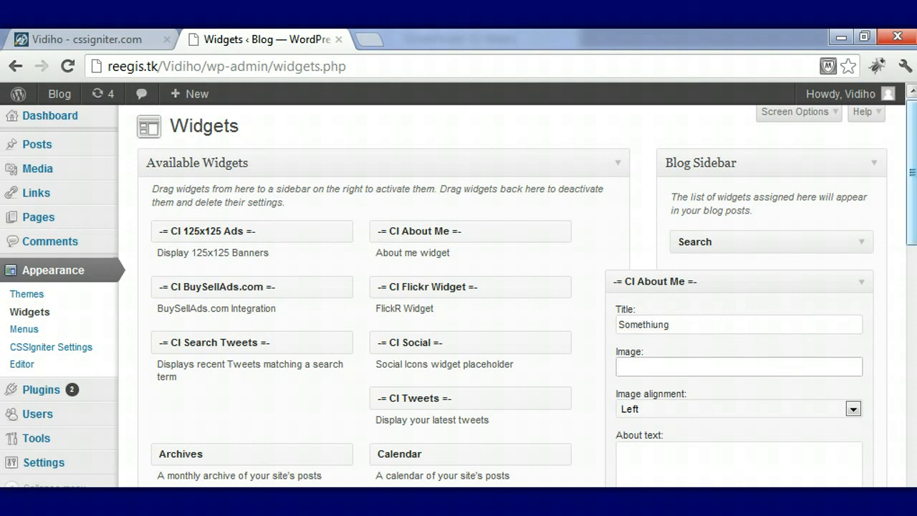
pyautogui.scroll(-3)
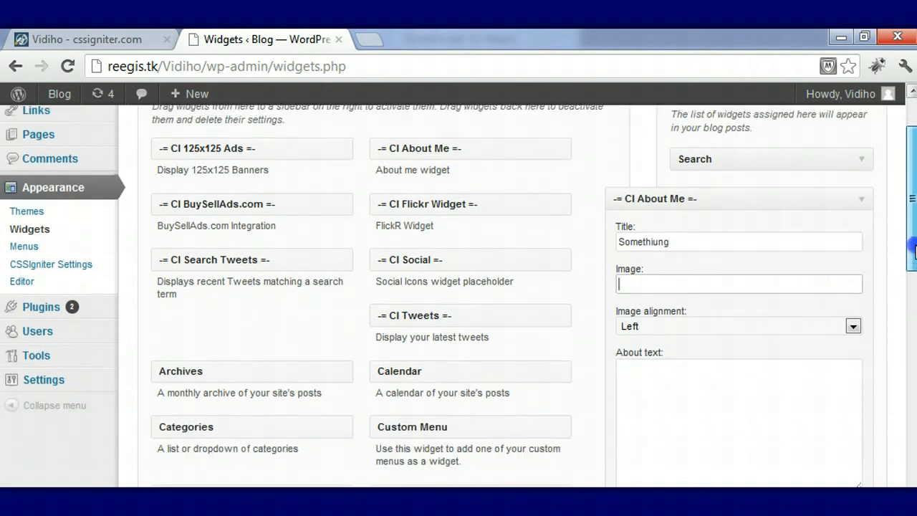
pyautogui.scroll(-3)
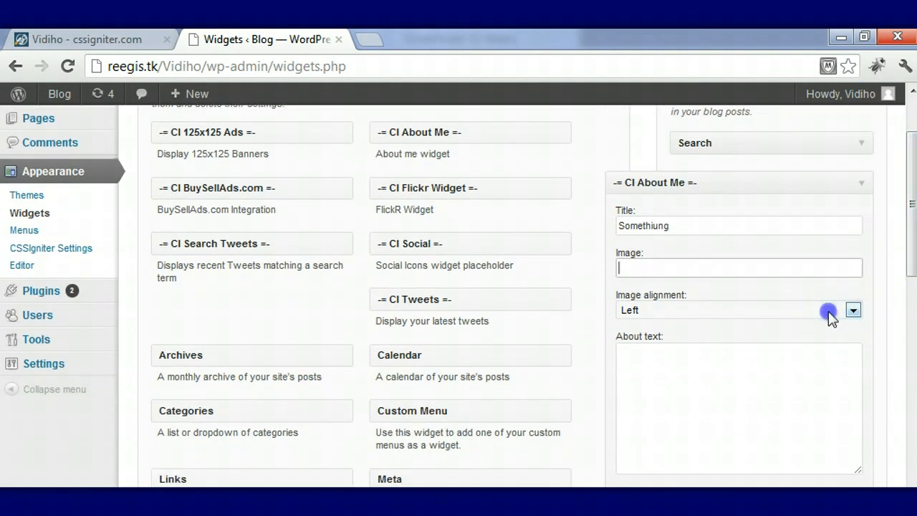
pyautogui.click(852, 309)
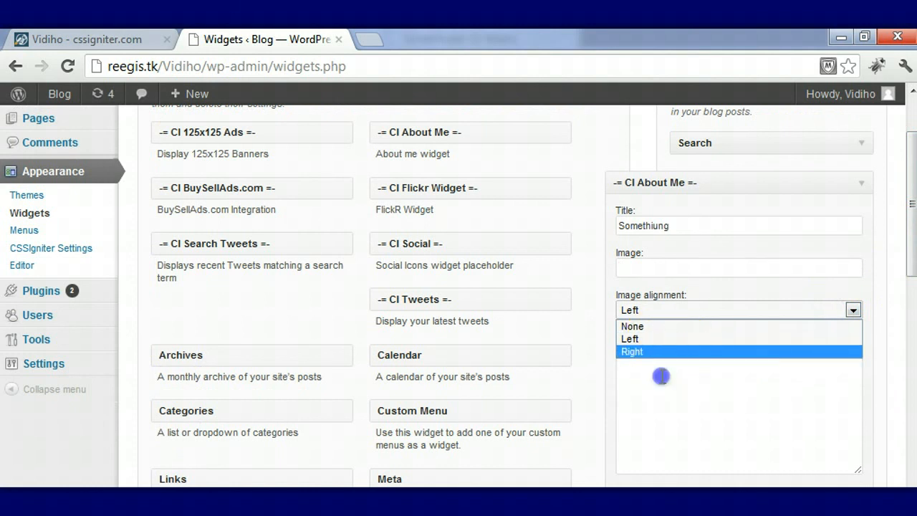
pyautogui.write('Here is my t')
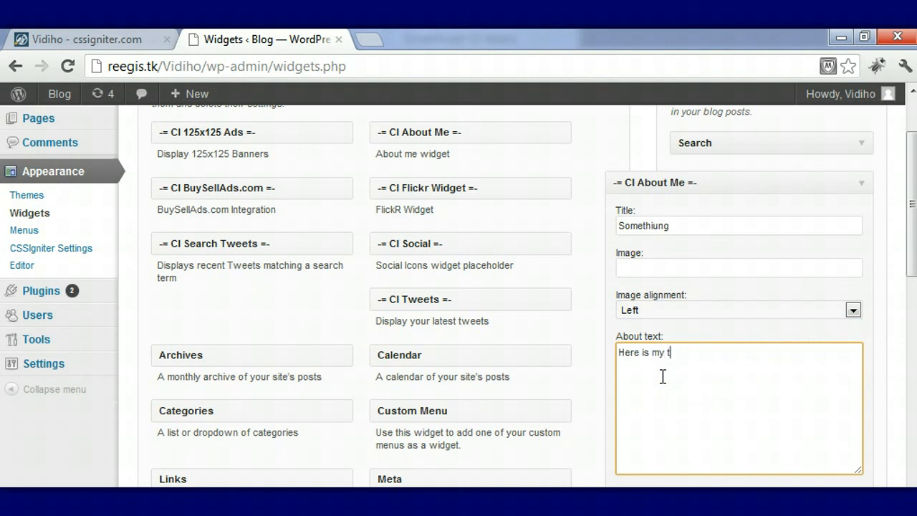
pyautogui.write('ext.')
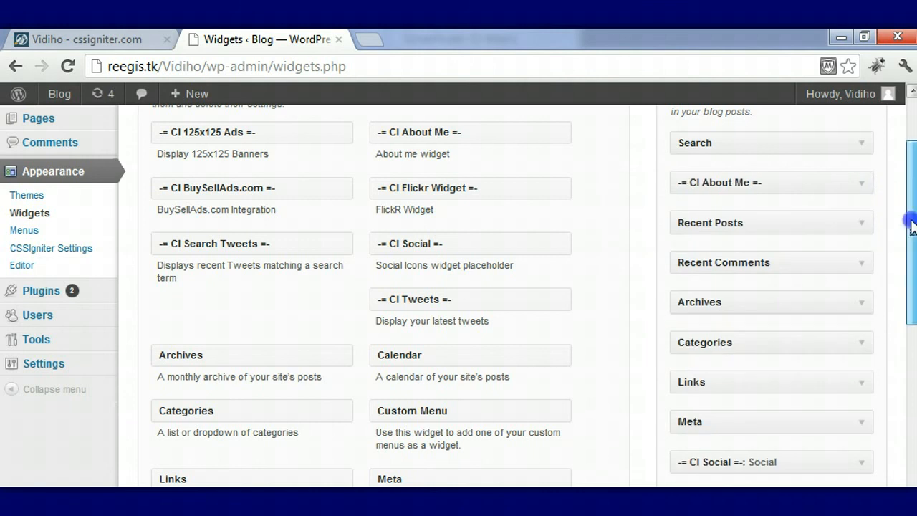
# Expand the Footer Widgets area to confirm its two Text widgets and Calendar widget
pyautogui.scroll(-3)
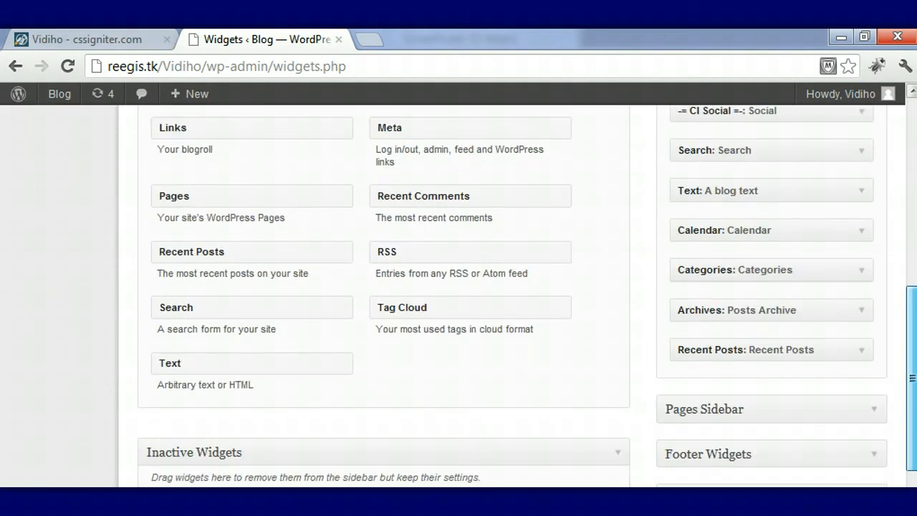
pyautogui.scroll(-3)
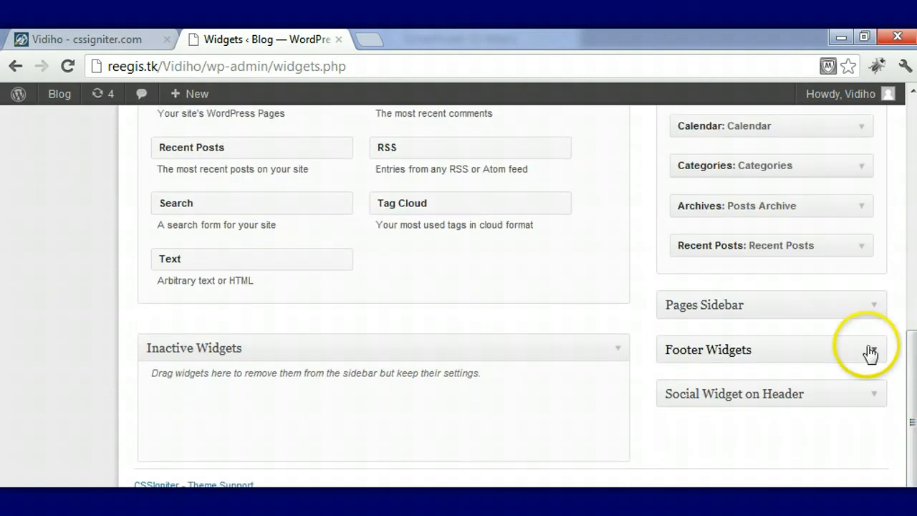
pyautogui.click(871, 350)
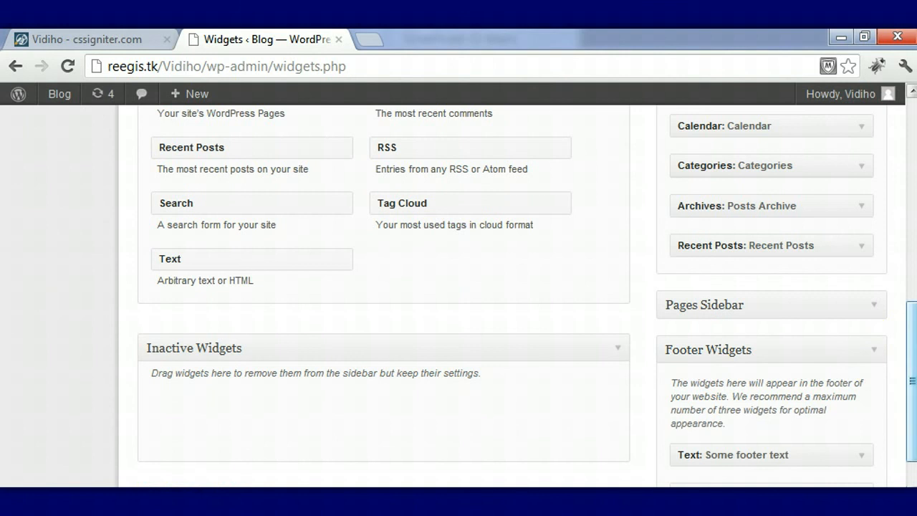
pyautogui.scroll(-3)
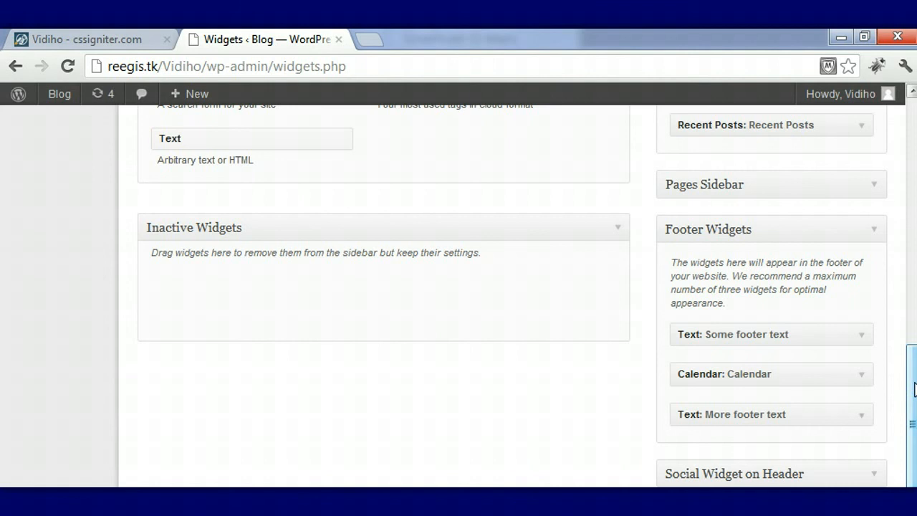
pyautogui.scroll(-3)
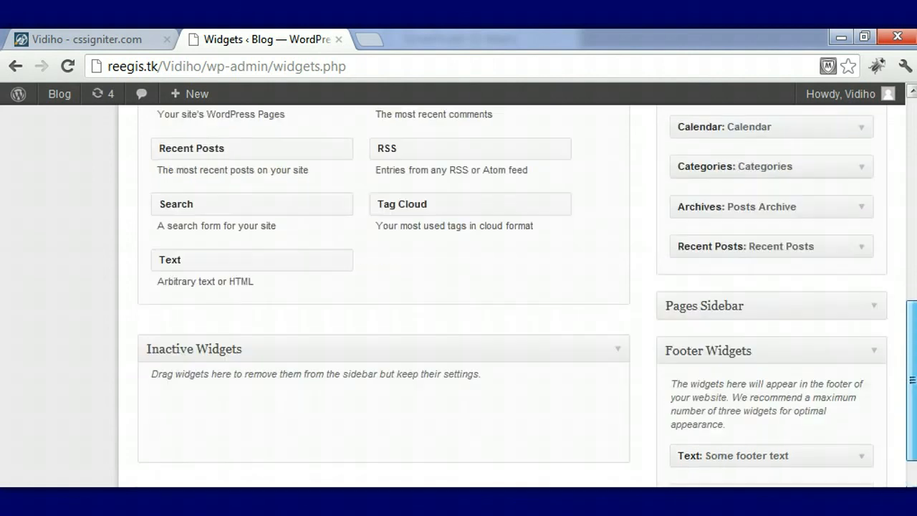
pyautogui.scroll(3)
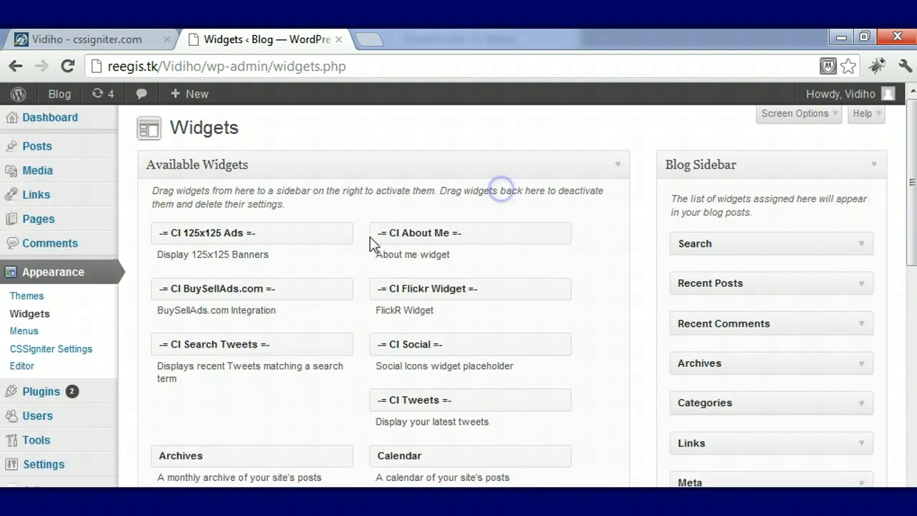
pyautogui.moveTo(59, 94)
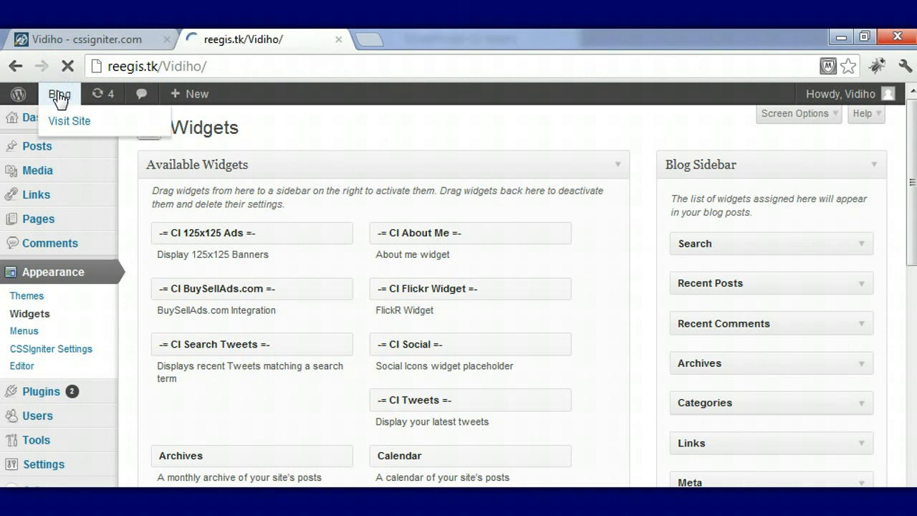
# Visit the live Vidiho site and scroll through the slider, posts, sidebar and three-column footer
pyautogui.click(69, 120)
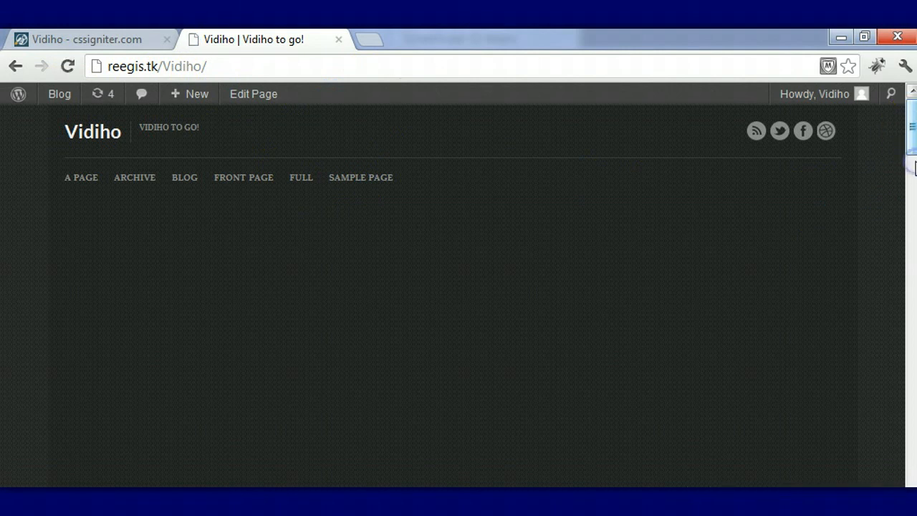
pyautogui.scroll(-3)
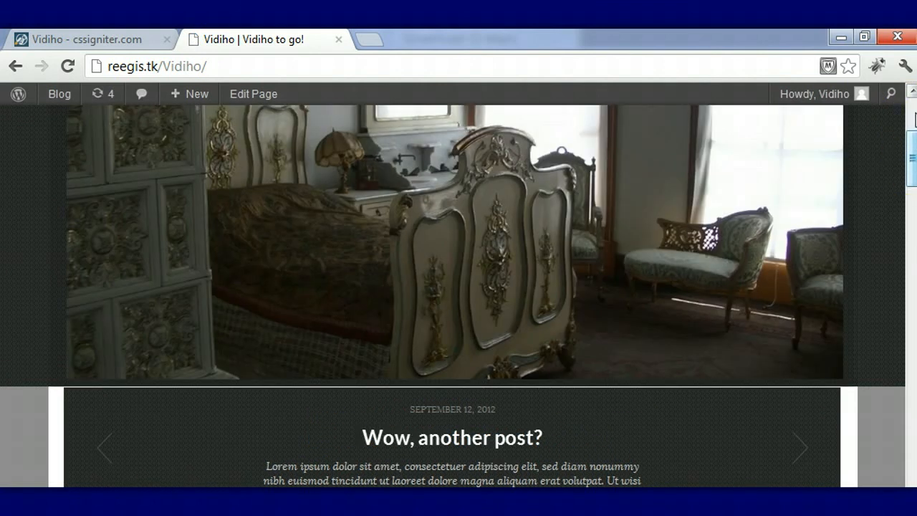
pyautogui.moveTo(911, 150)
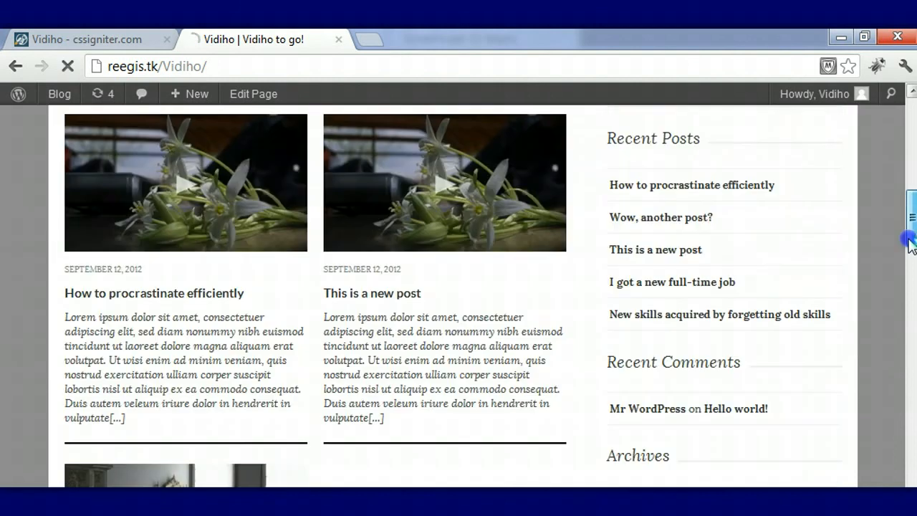
pyautogui.scroll(-3)
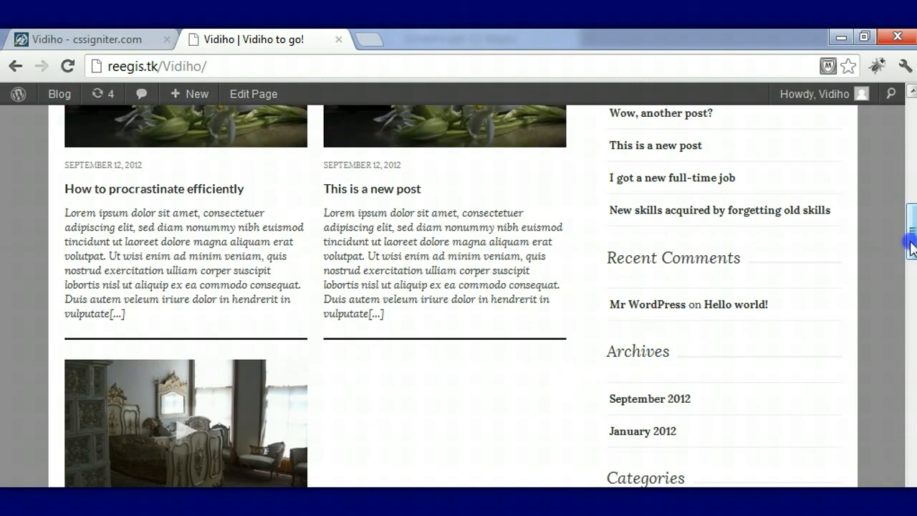
pyautogui.scroll(-3)
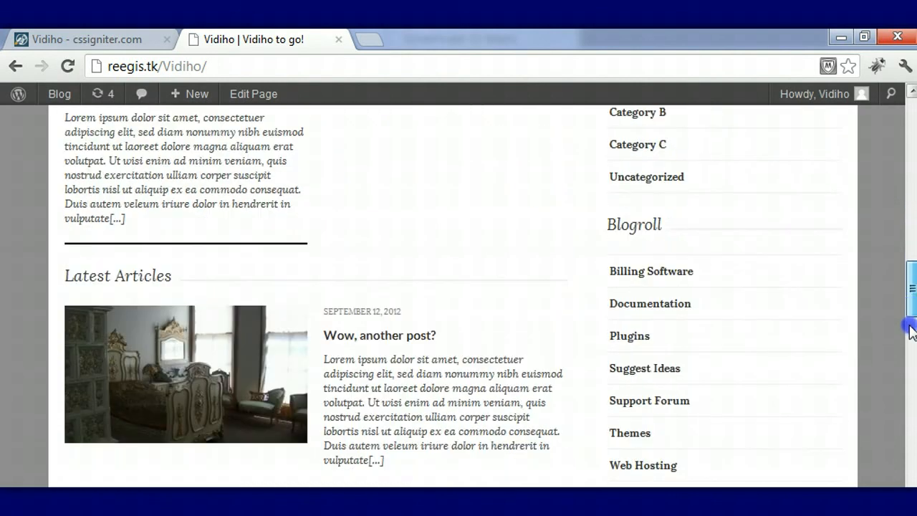
pyautogui.scroll(-3)
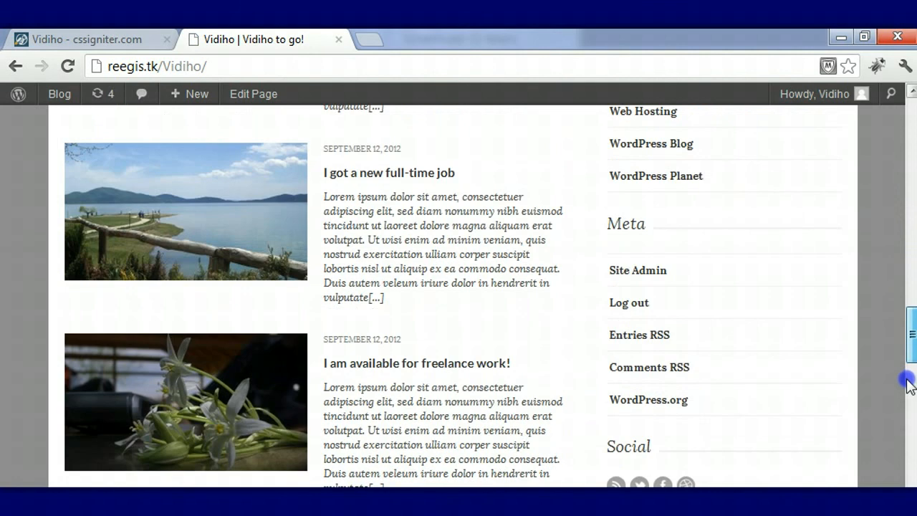
pyautogui.scroll(-3)
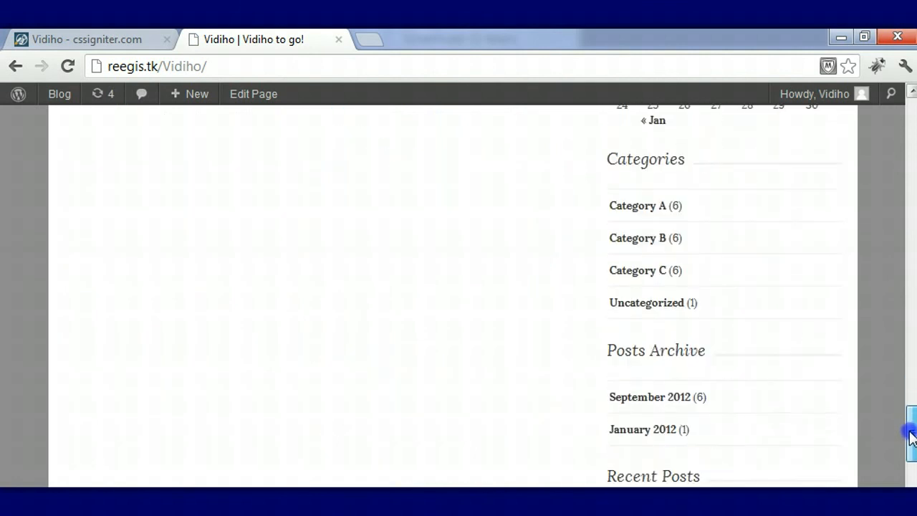
pyautogui.scroll(-3)
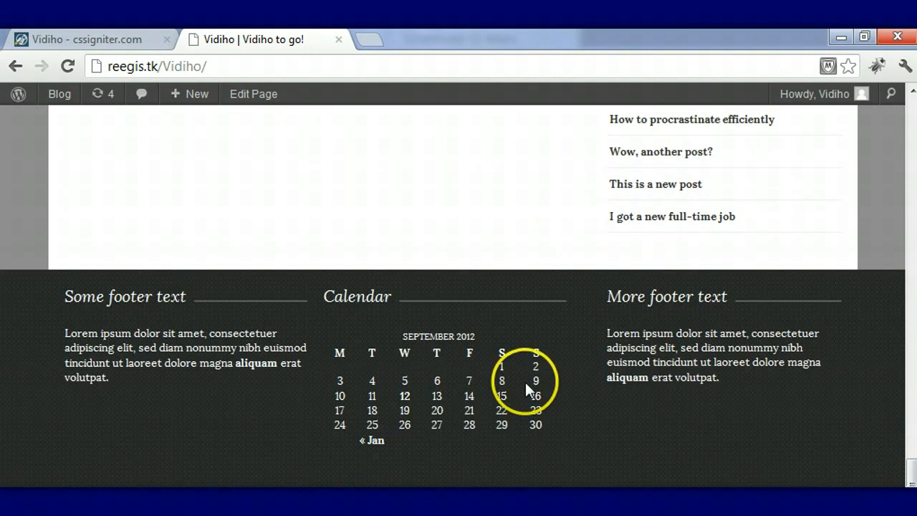
pyautogui.moveTo(279, 390)
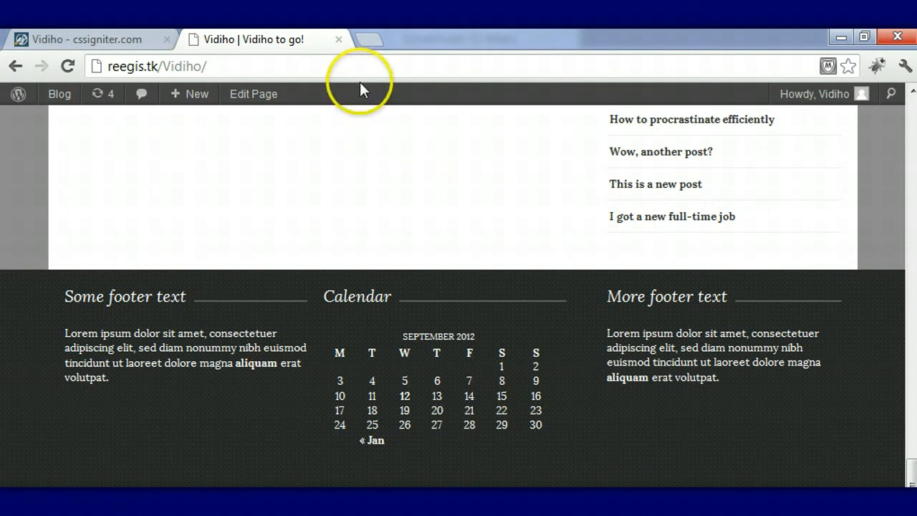
# Return via the admin bar to the Widgets page showing Pages Sidebar, Footer Widgets and Social Widget on Header
pyautogui.click(59, 95)
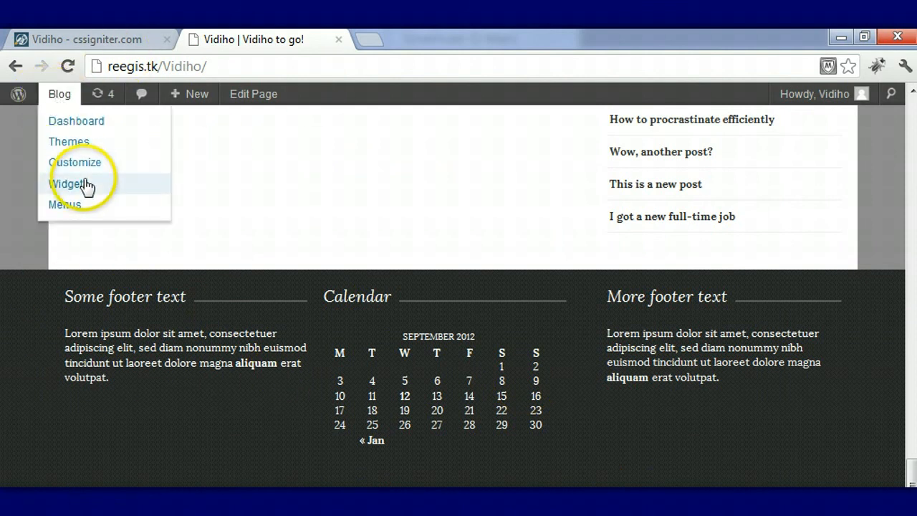
pyautogui.click(69, 183)
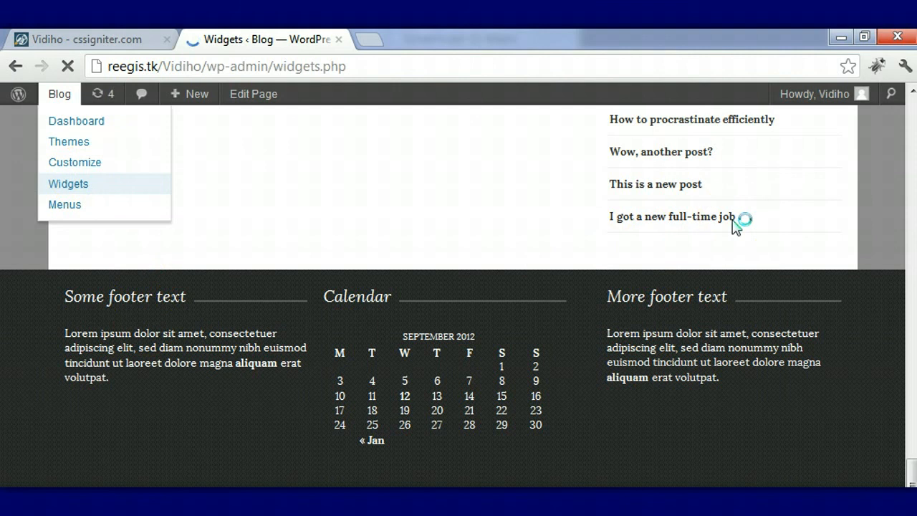
pyautogui.click(69, 183)
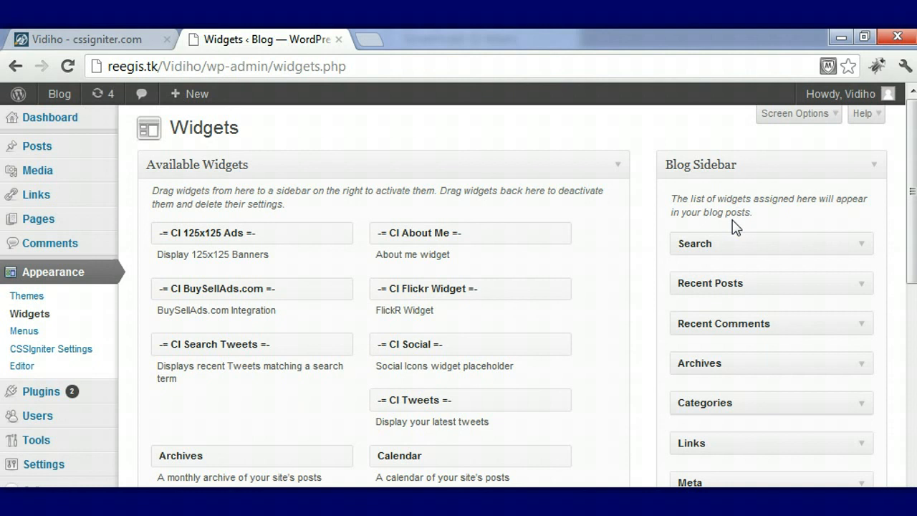
pyautogui.scroll(-3)
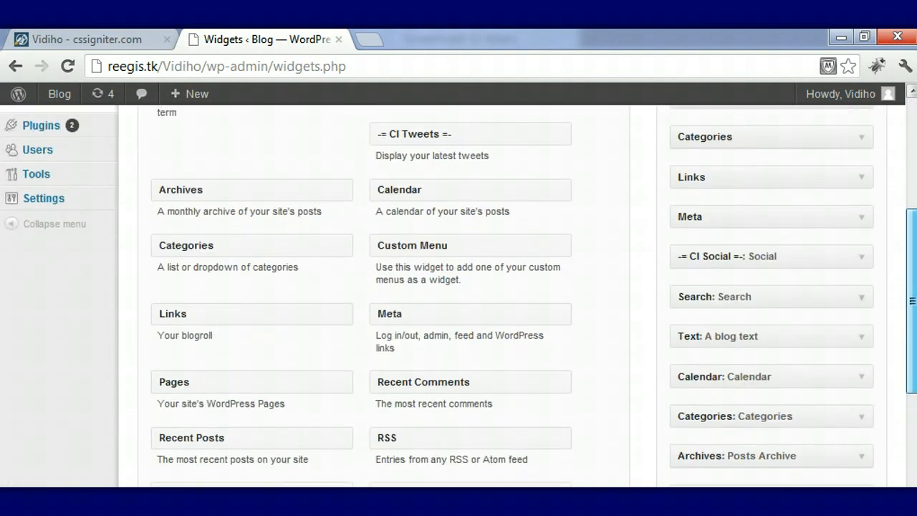
pyautogui.scroll(-3)
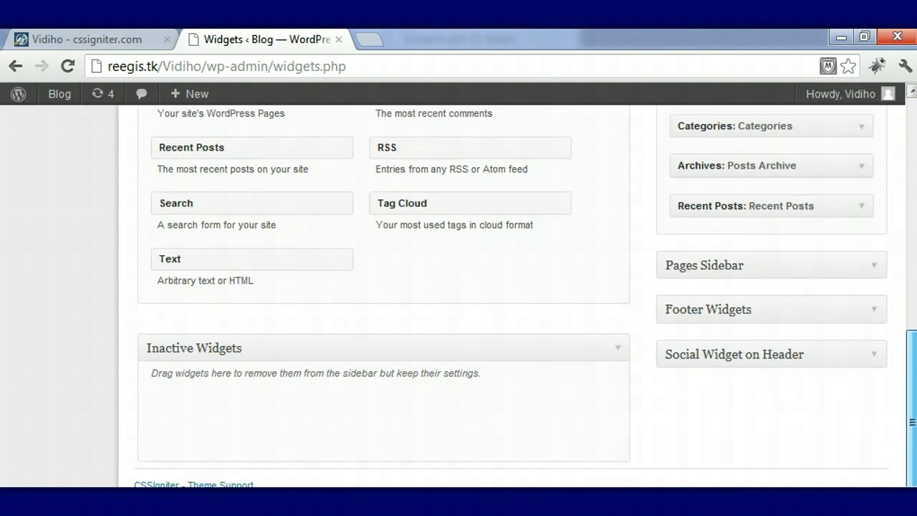